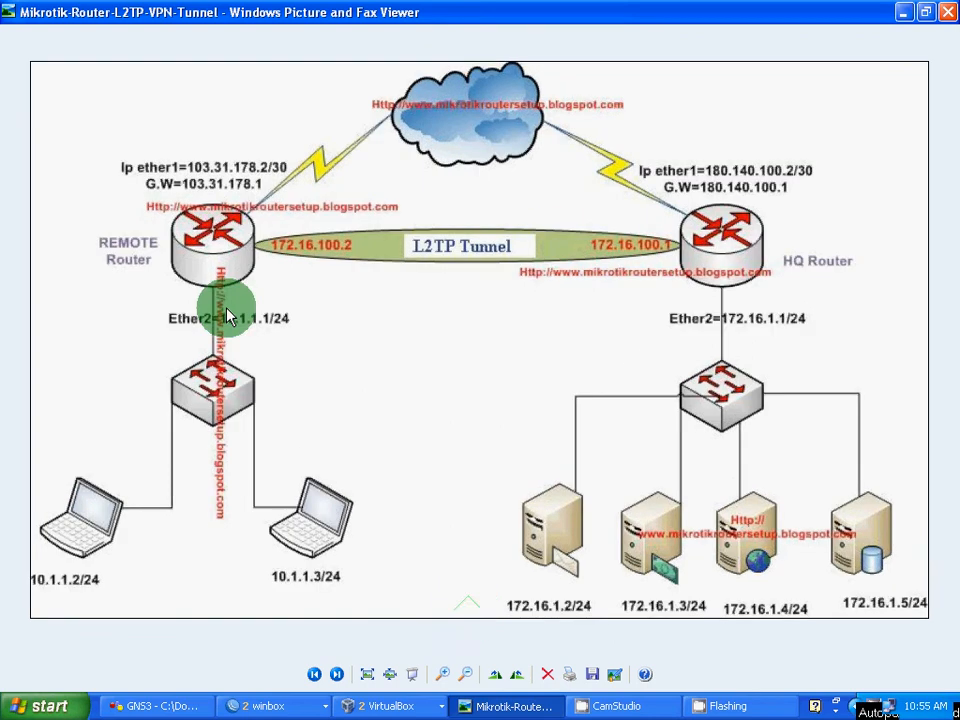
mouse_move(125, 195)
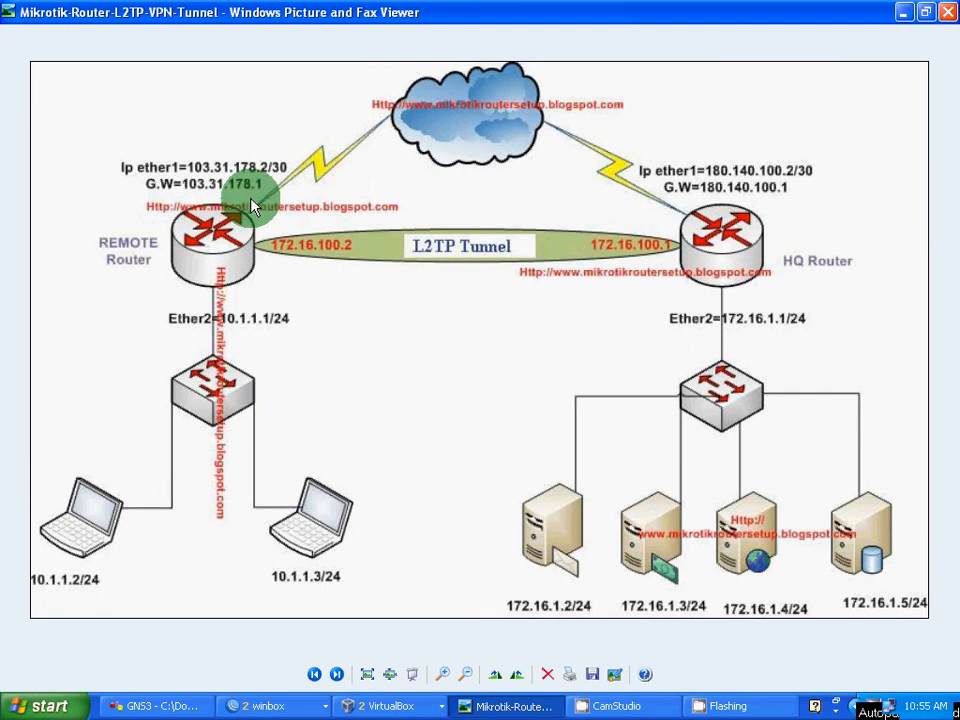
mouse_move(795, 228)
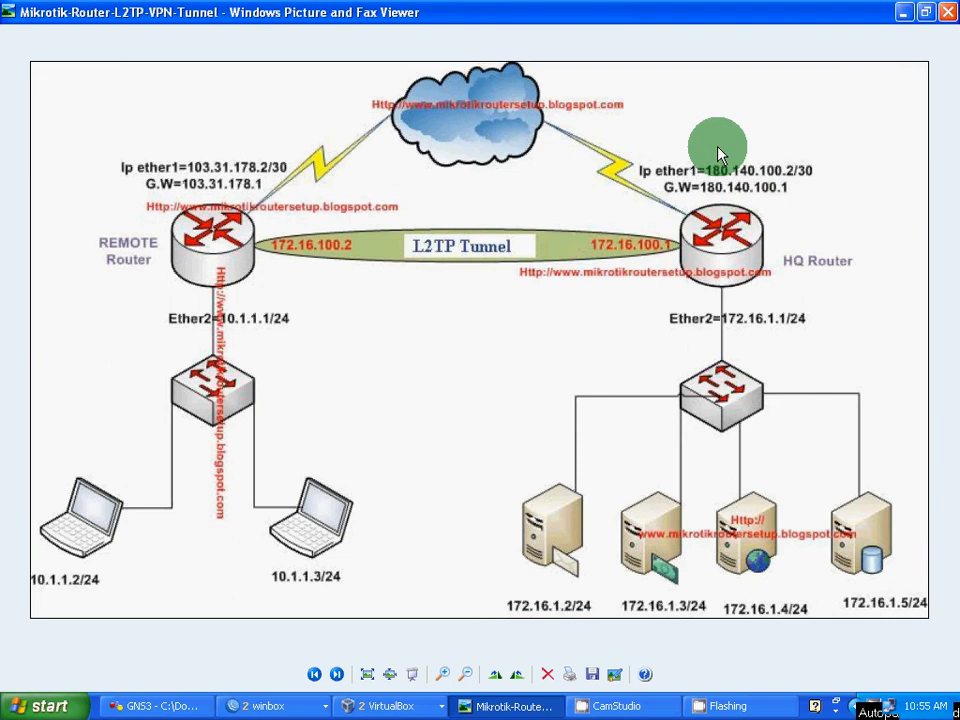
mouse_move(788, 118)
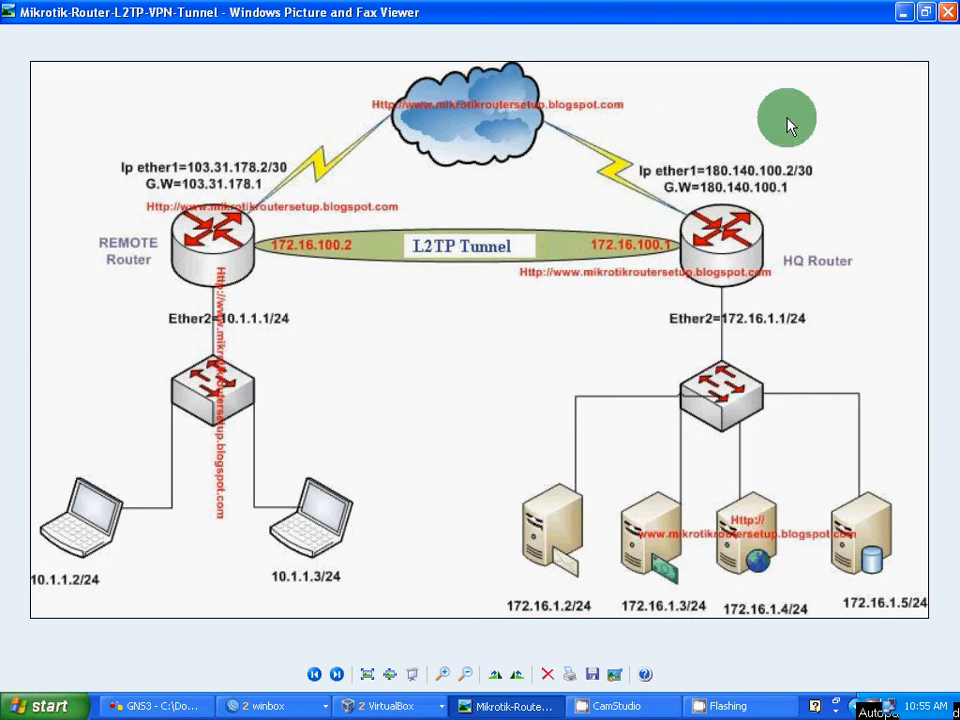
mouse_move(666, 140)
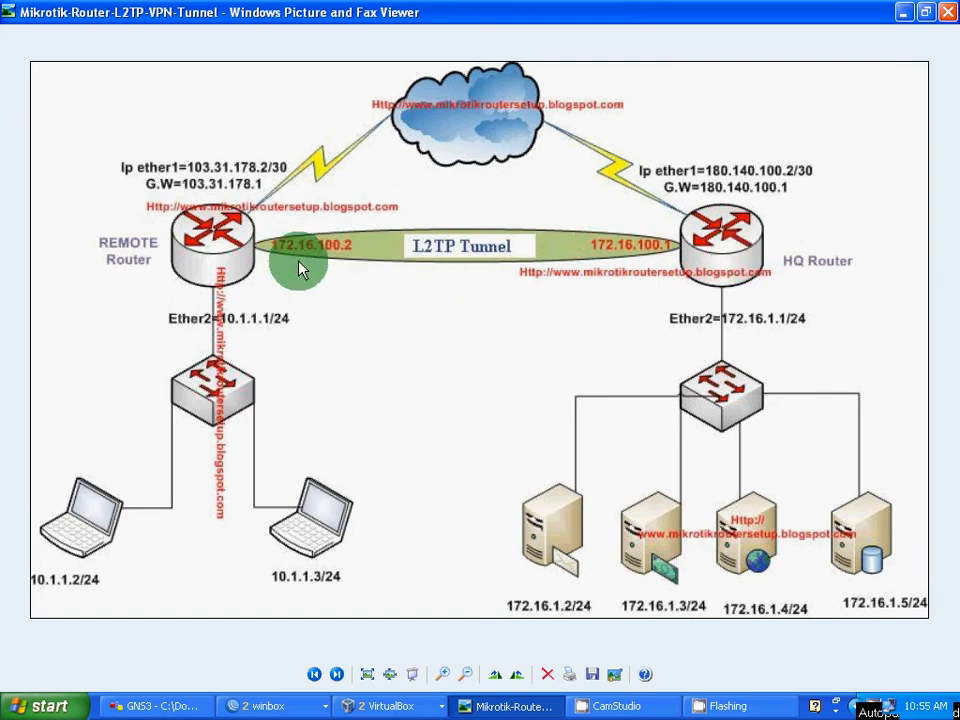
mouse_move(393, 255)
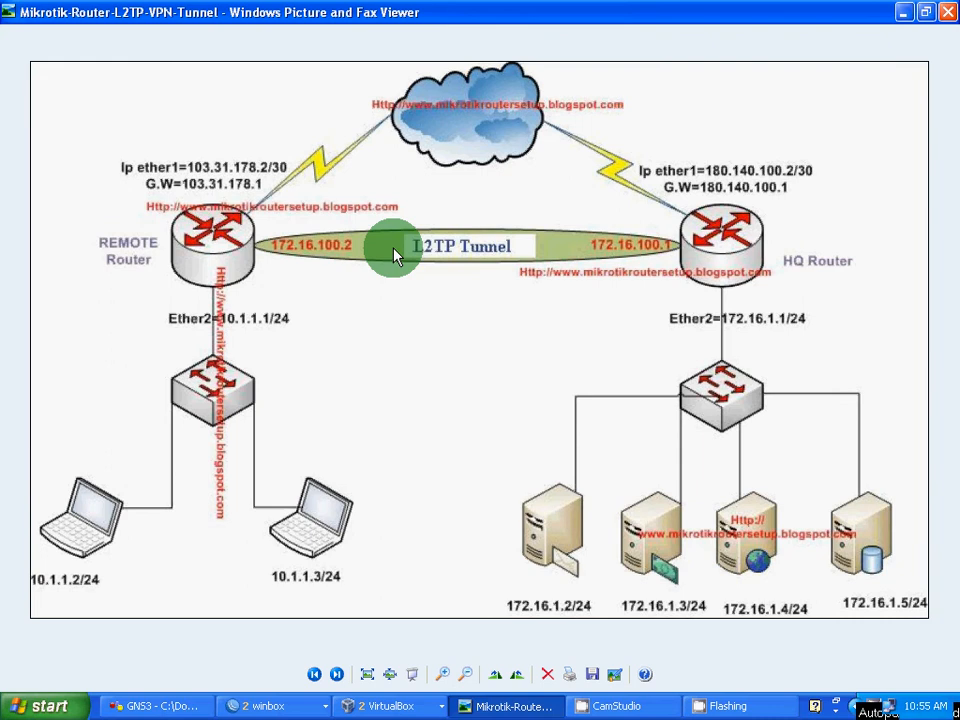
mouse_move(367, 258)
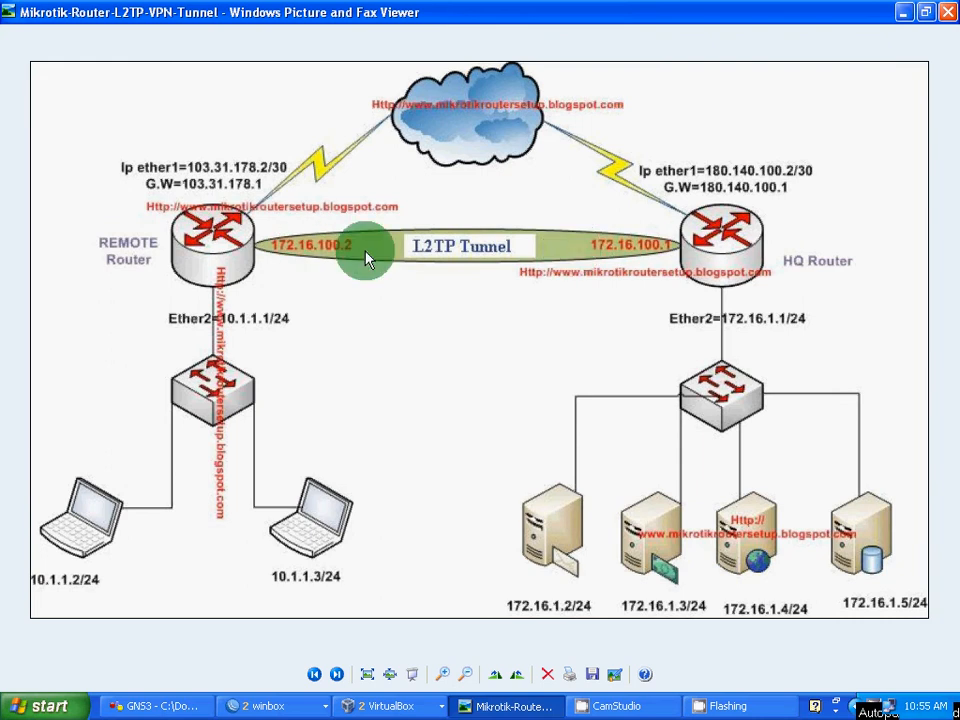
mouse_move(295, 260)
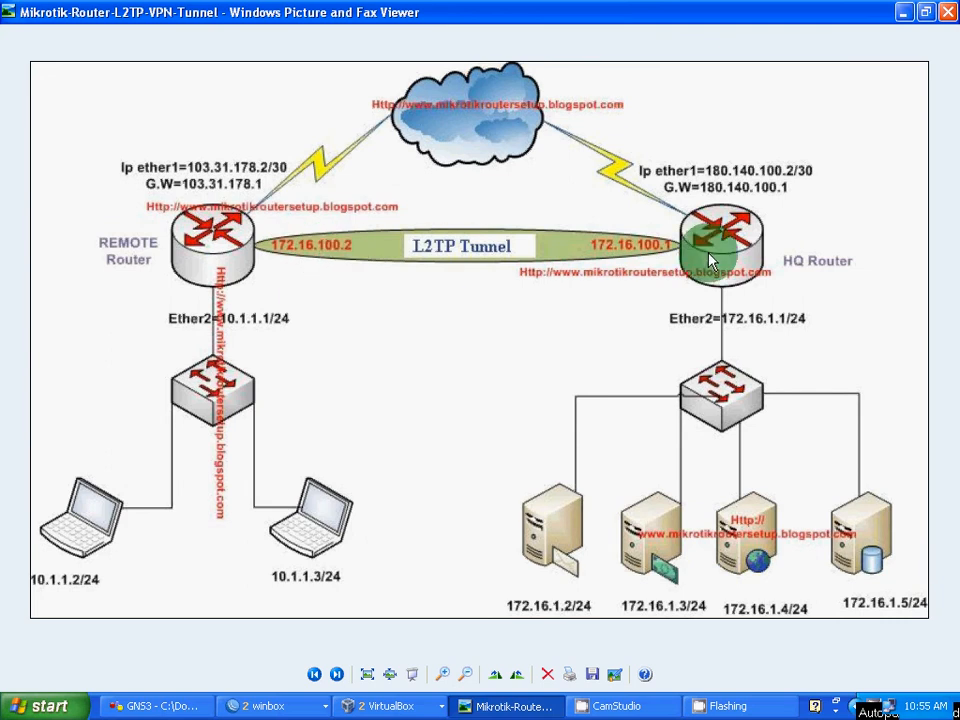
mouse_move(655, 255)
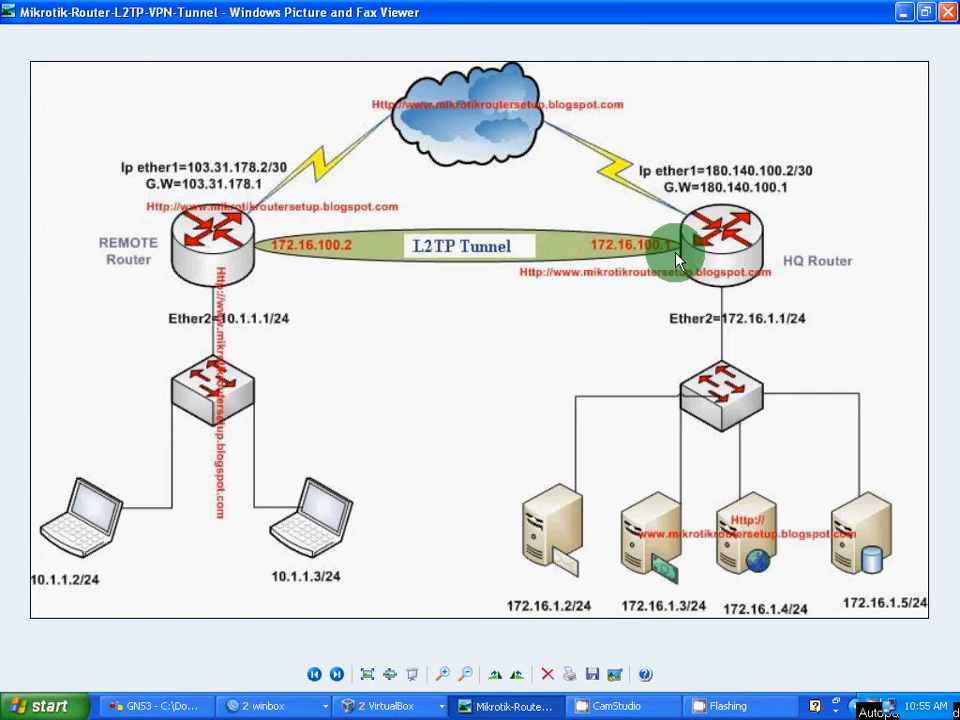
mouse_move(388, 47)
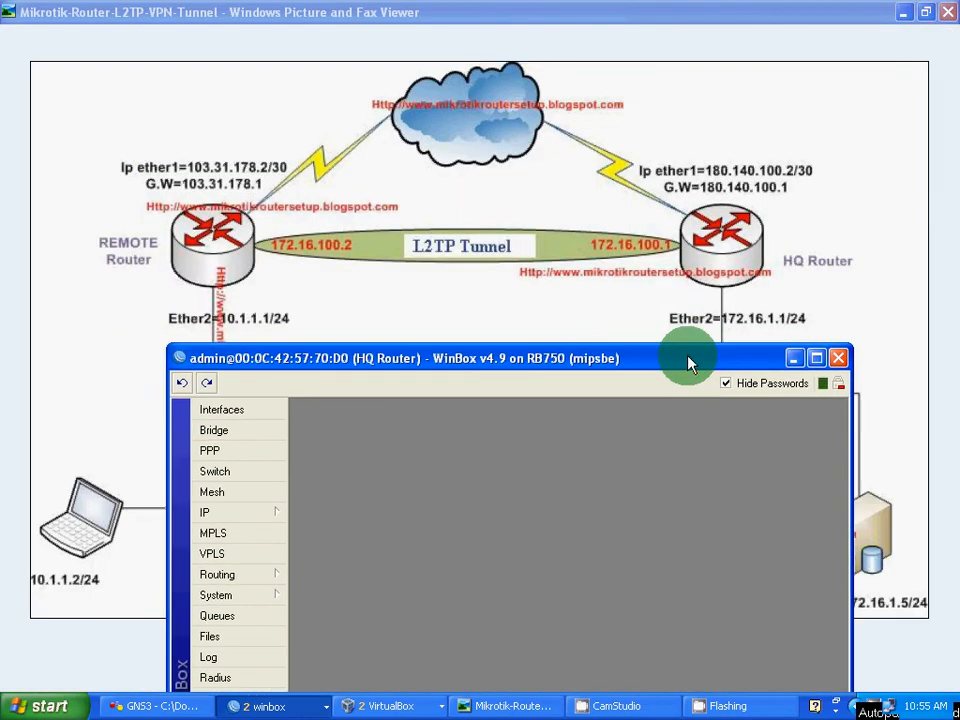
- Reposition the HQ Router window and show its addresses: 172.16.1.1/24 ether2, 180.140.100.2/30 ether1
left_click_drag(688, 358, 465, 110)
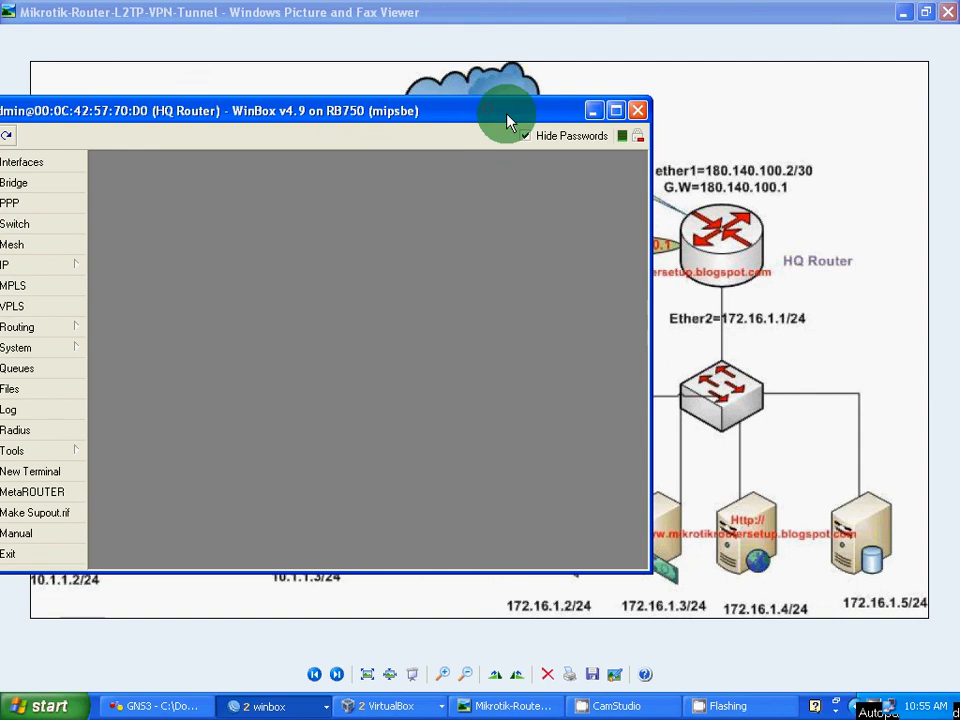
left_click(638, 110)
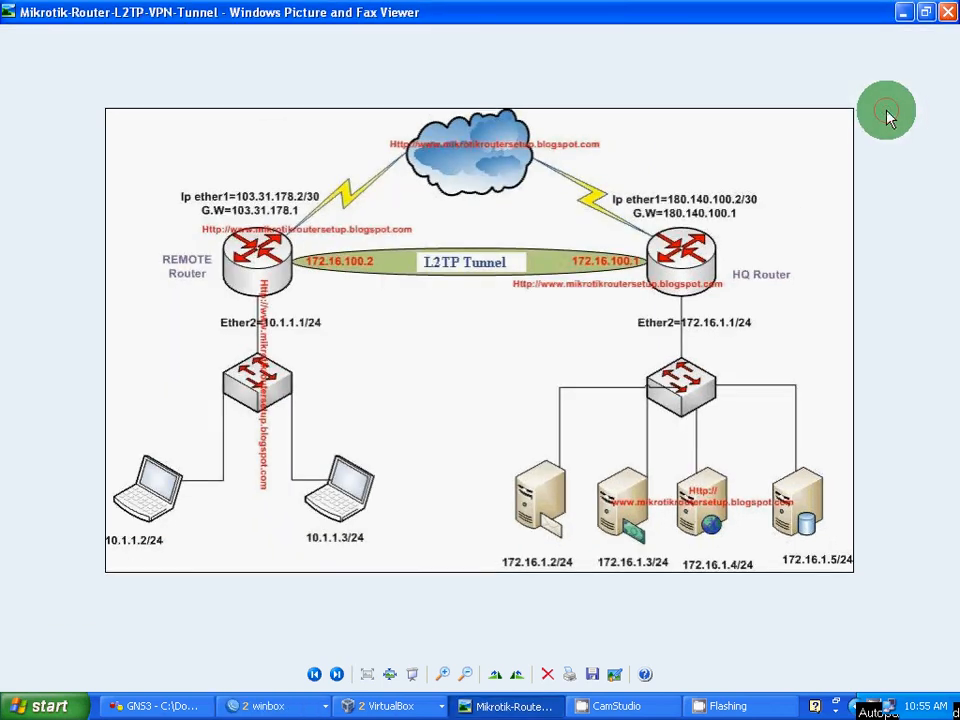
left_click(265, 706)
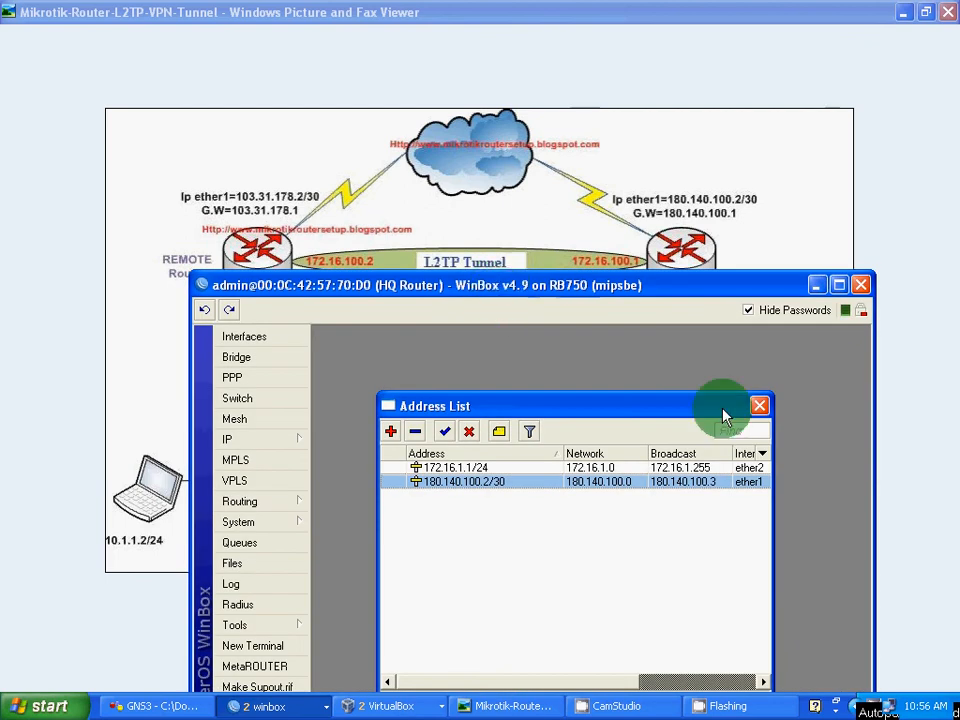
- Ping gateway 180.140.100.1 from the HQ terminal with 0% loss, then show the route list
left_click(252, 645)
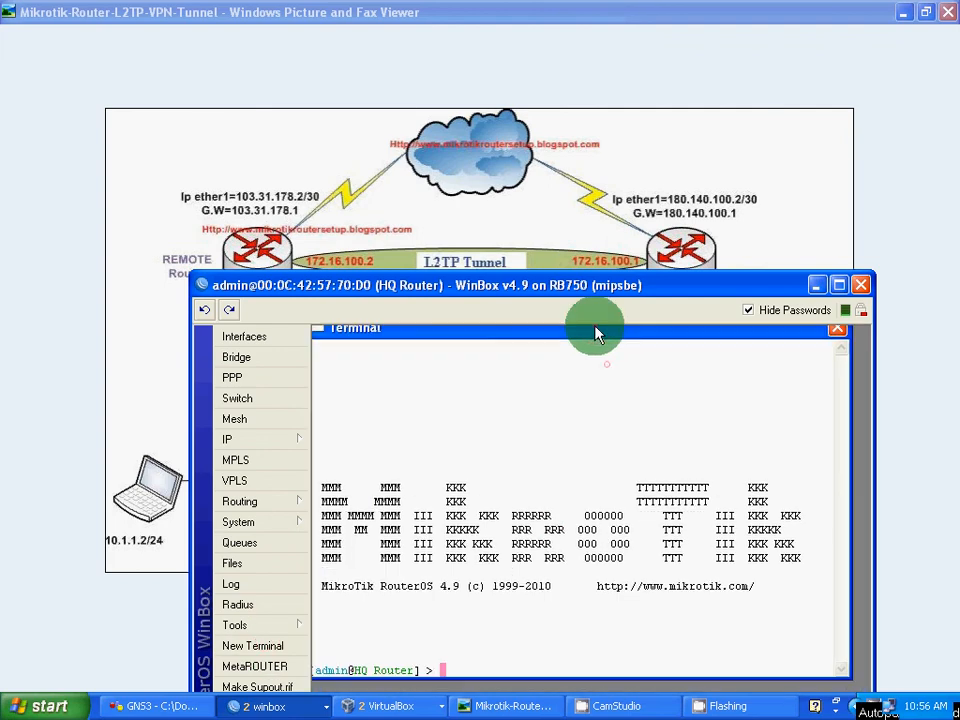
type("ping 180.")
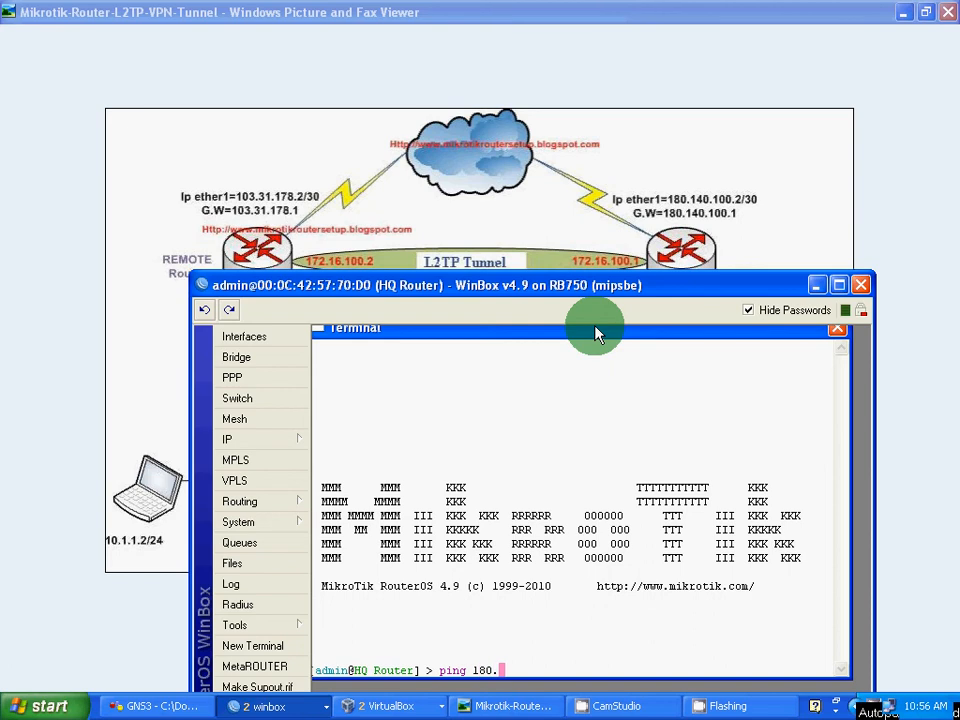
type("140.100.1")
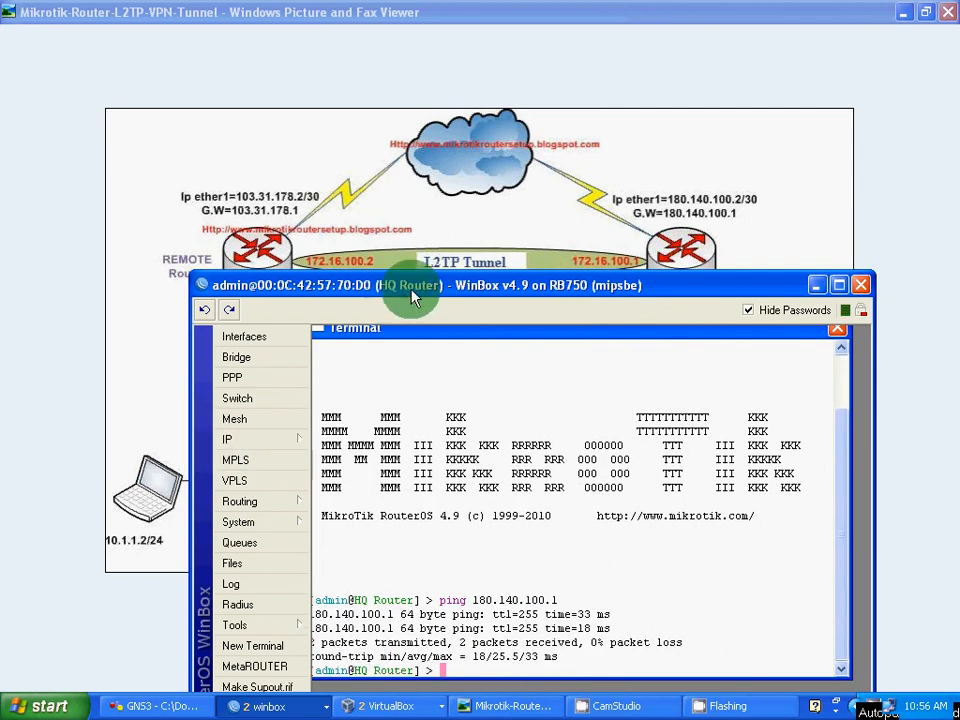
left_click(227, 439)
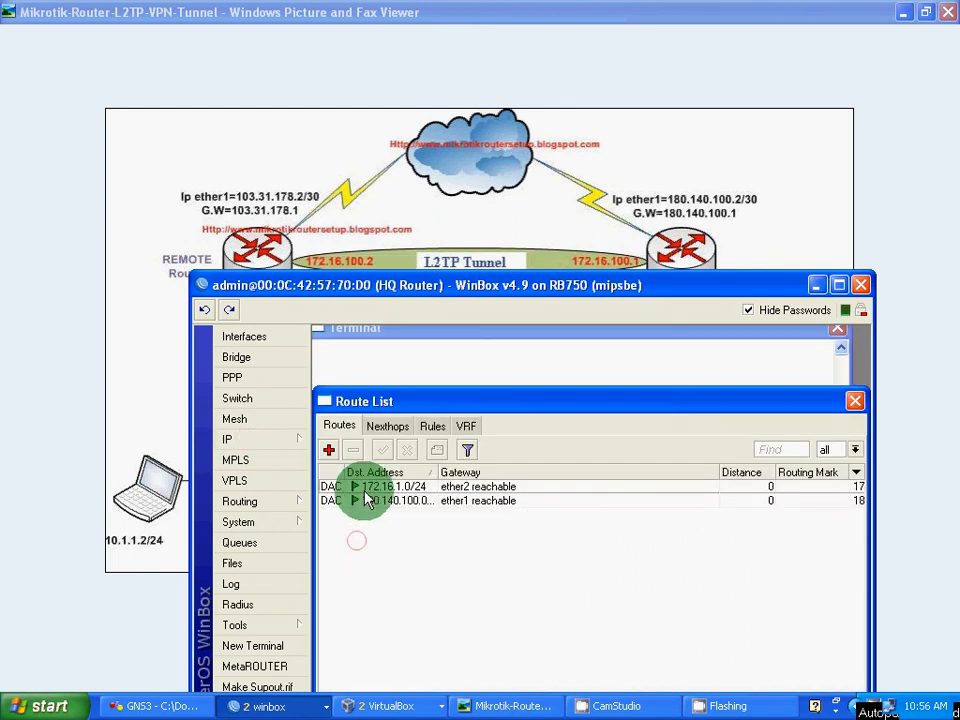
- Add the HQ default route 0.0.0.0/0 via gateway 180.140.100.1
left_click(328, 449)
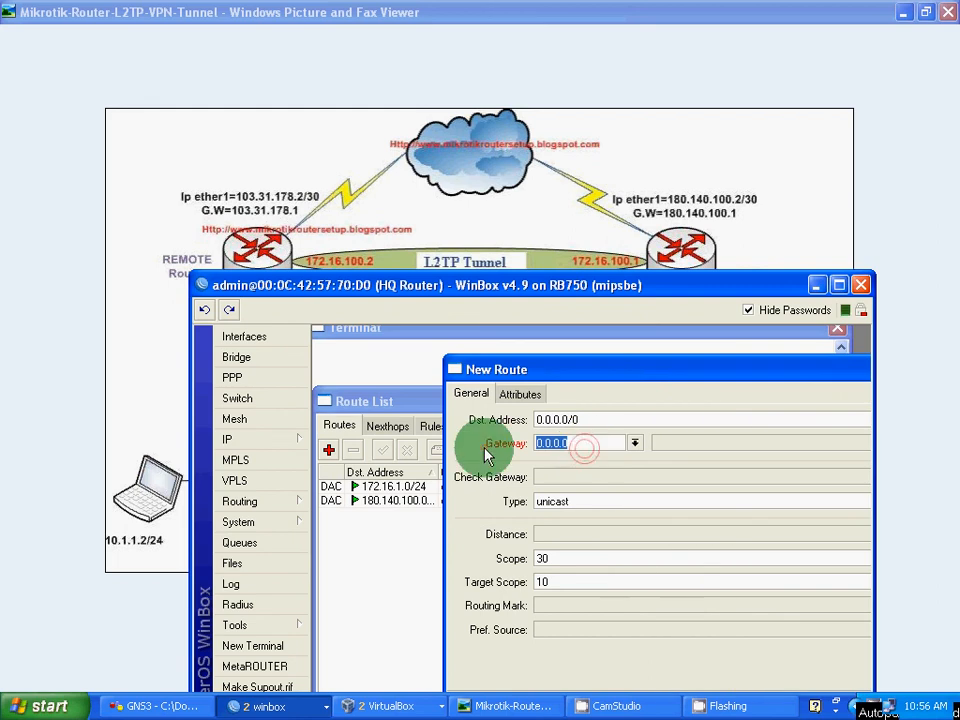
type("80.")
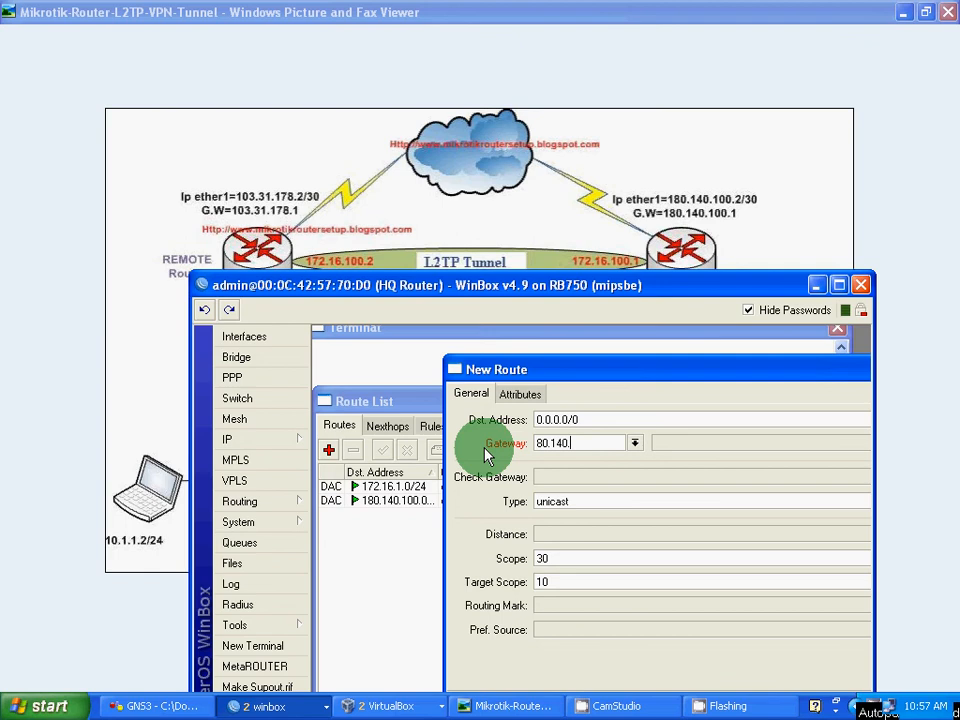
type("100.1")
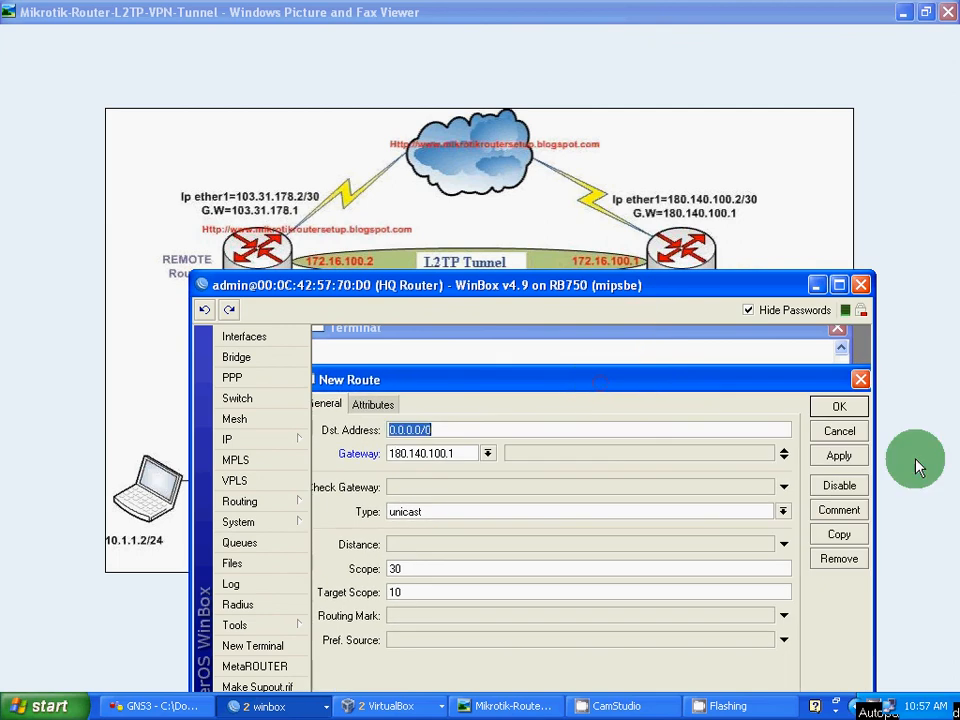
left_click(838, 406)
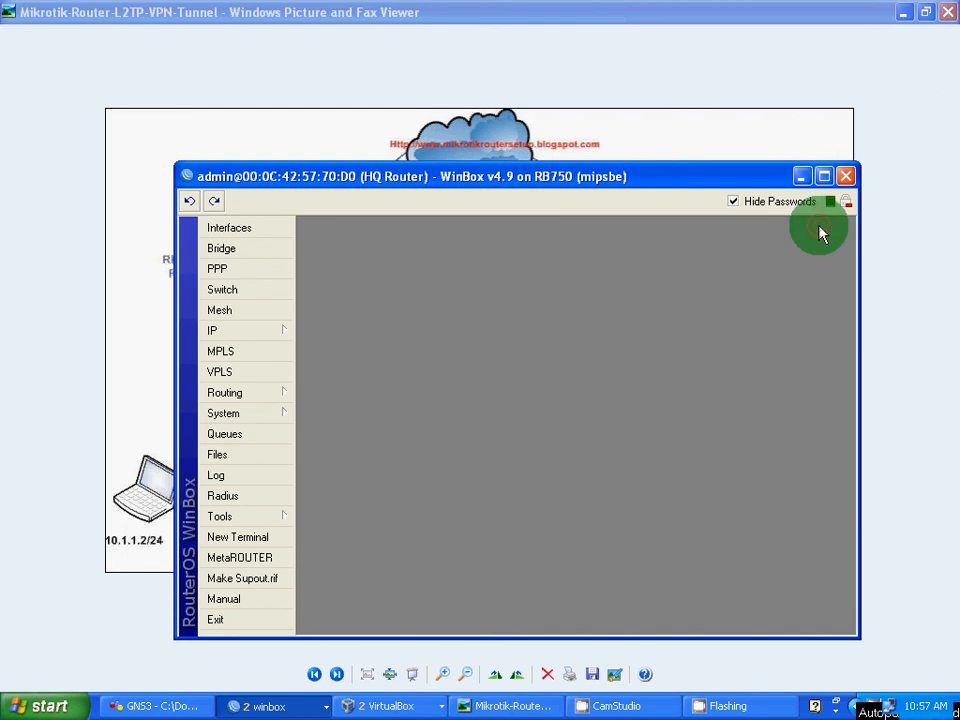
- Open the HQ Router's empty PPP interface list and its L2TP Server settings
left_click(217, 268)
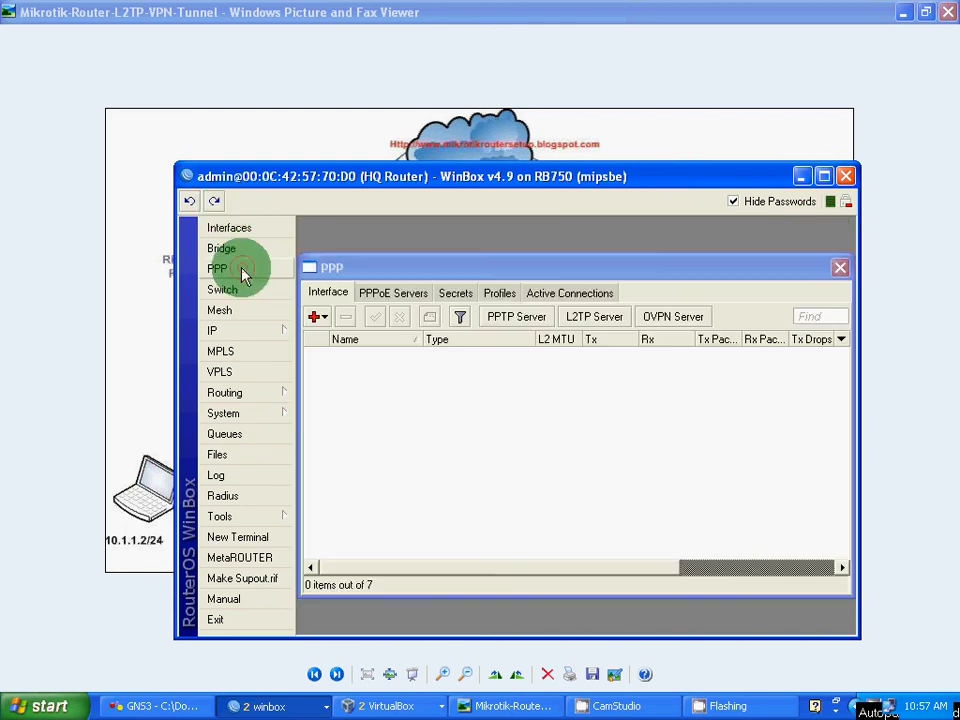
mouse_move(700, 388)
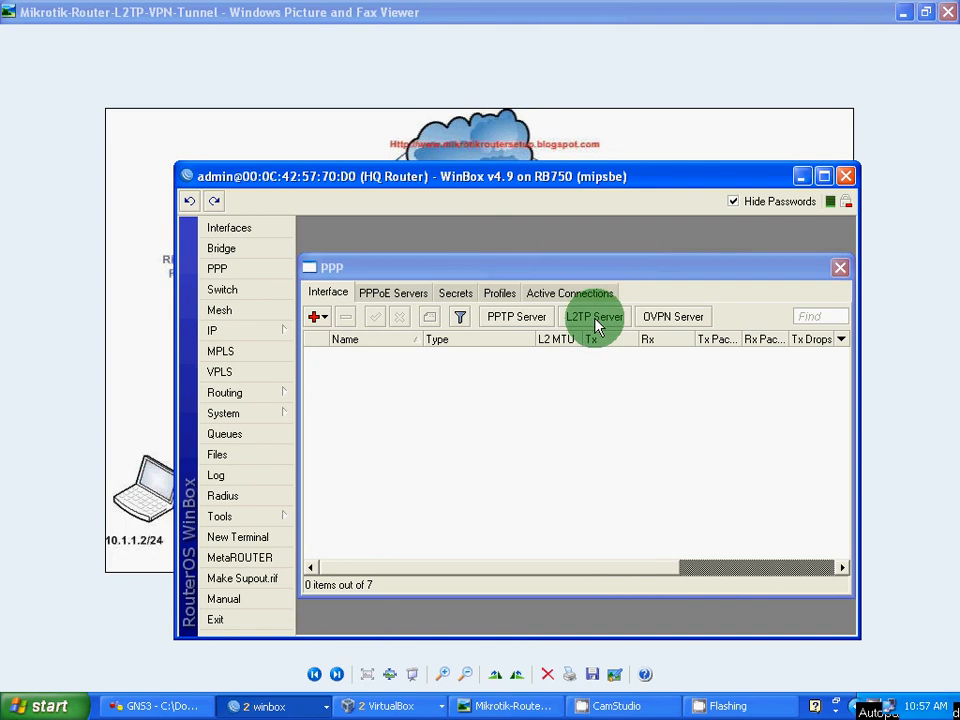
left_click(594, 316)
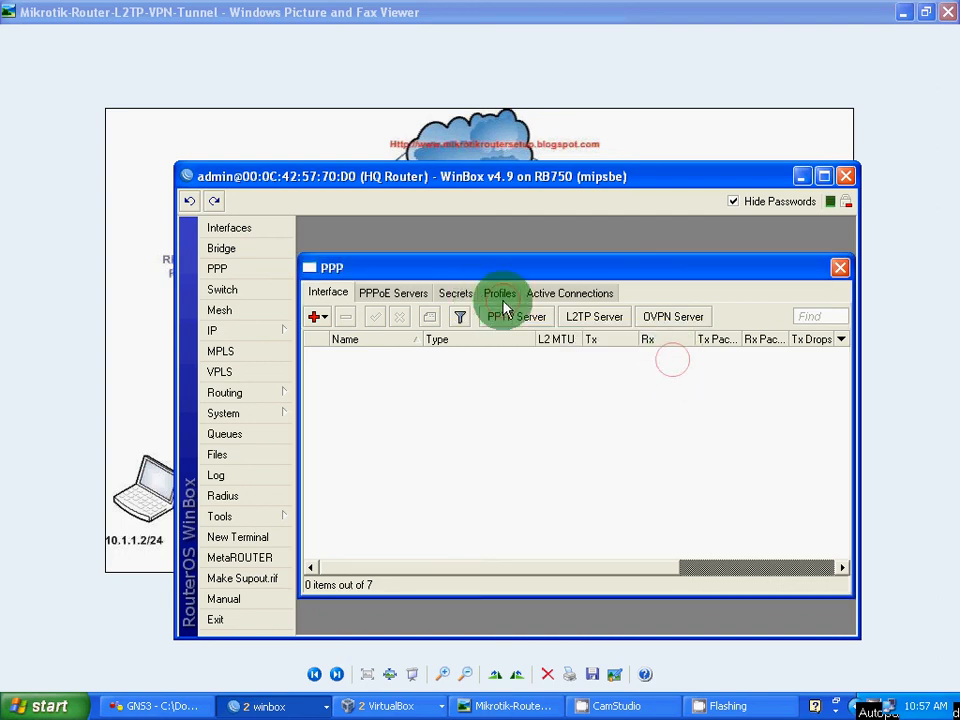
- Create PPP profile 'L2TP Tunnel' with local address 172.16.100.1 and remote address 172.16.100.2
left_click(312, 316)
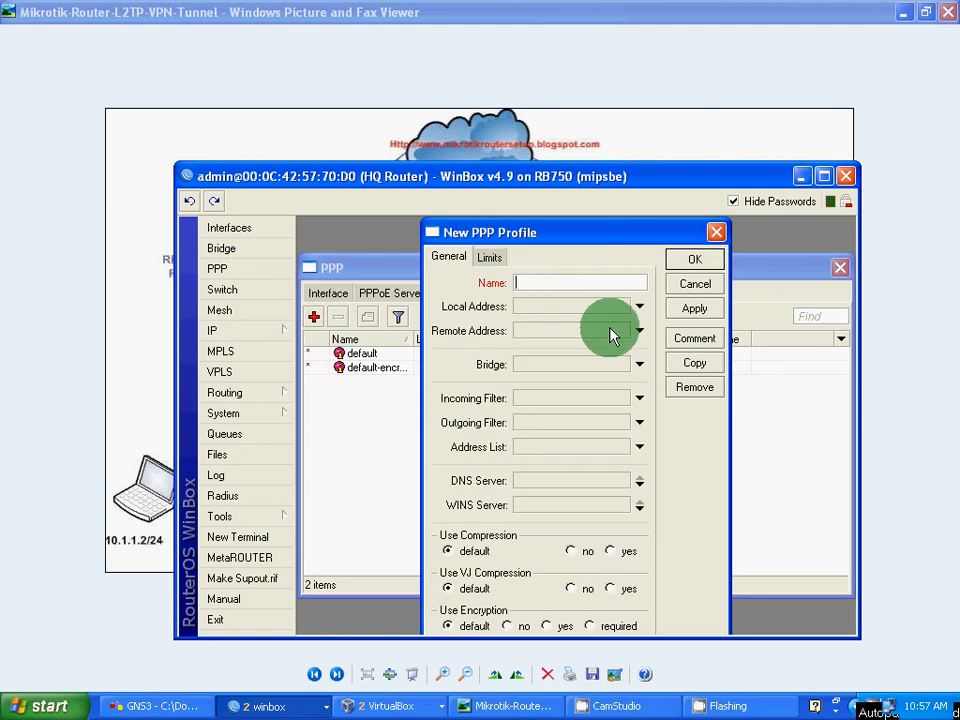
type("L2Tp")
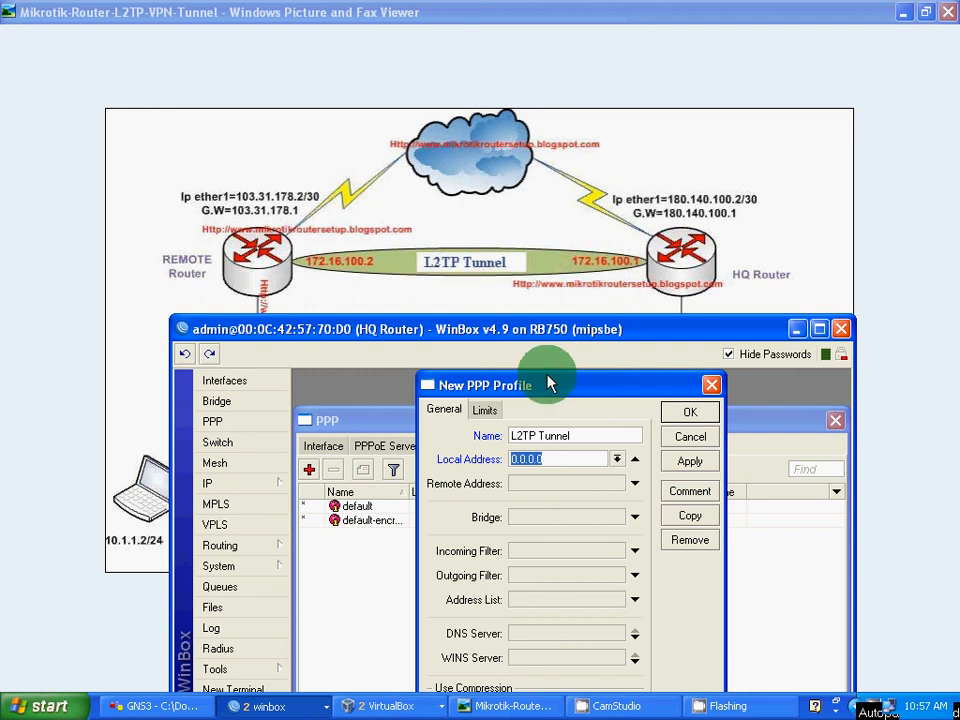
type("1")
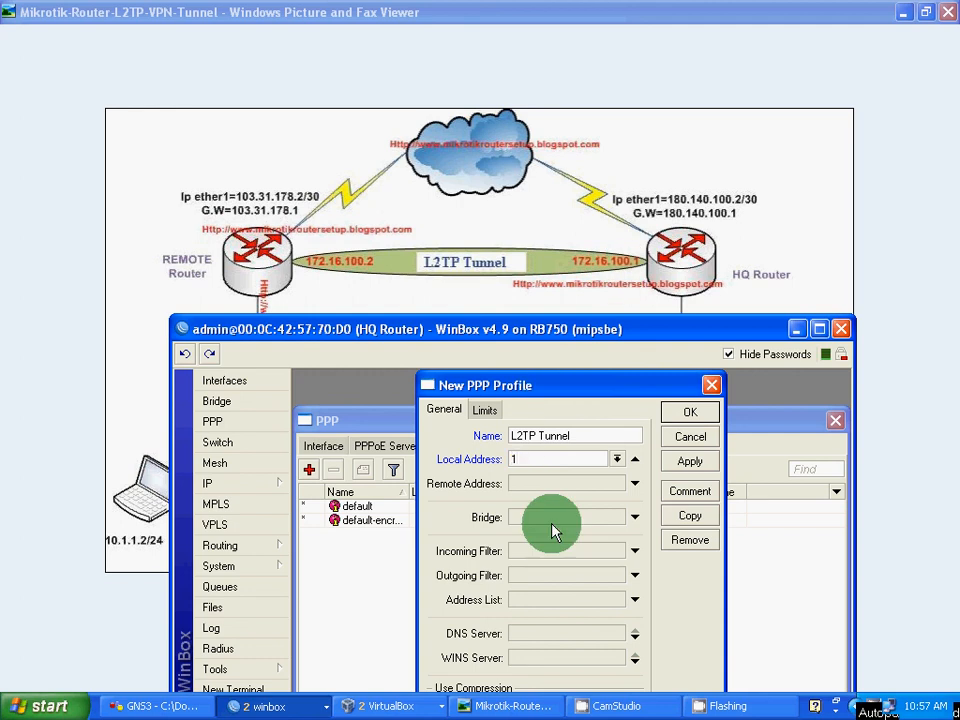
type("172.16.100.1")
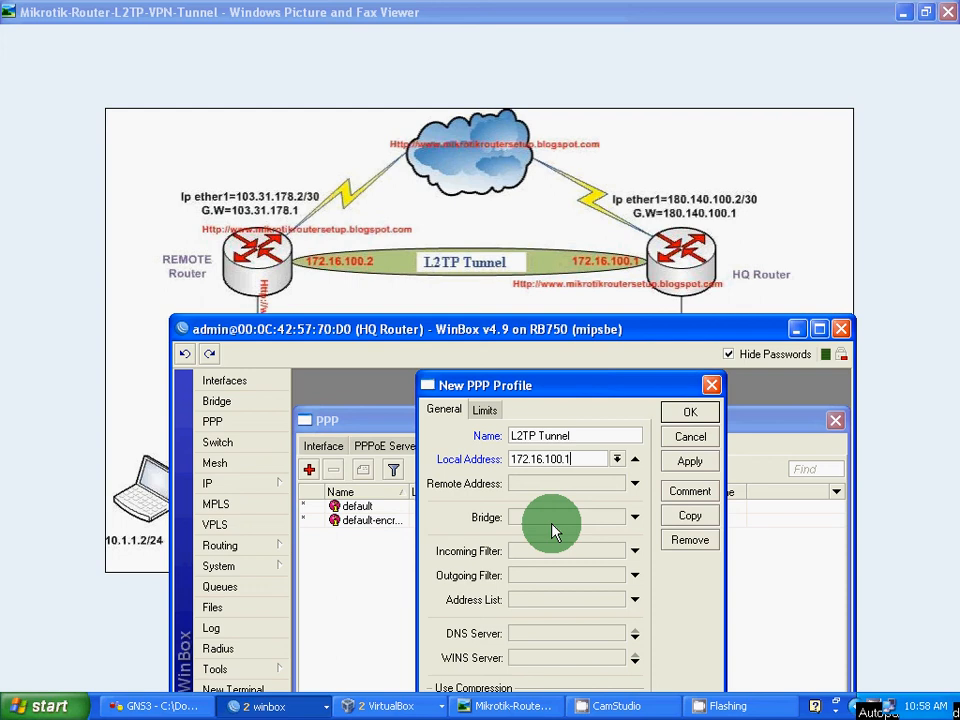
left_click(555, 483)
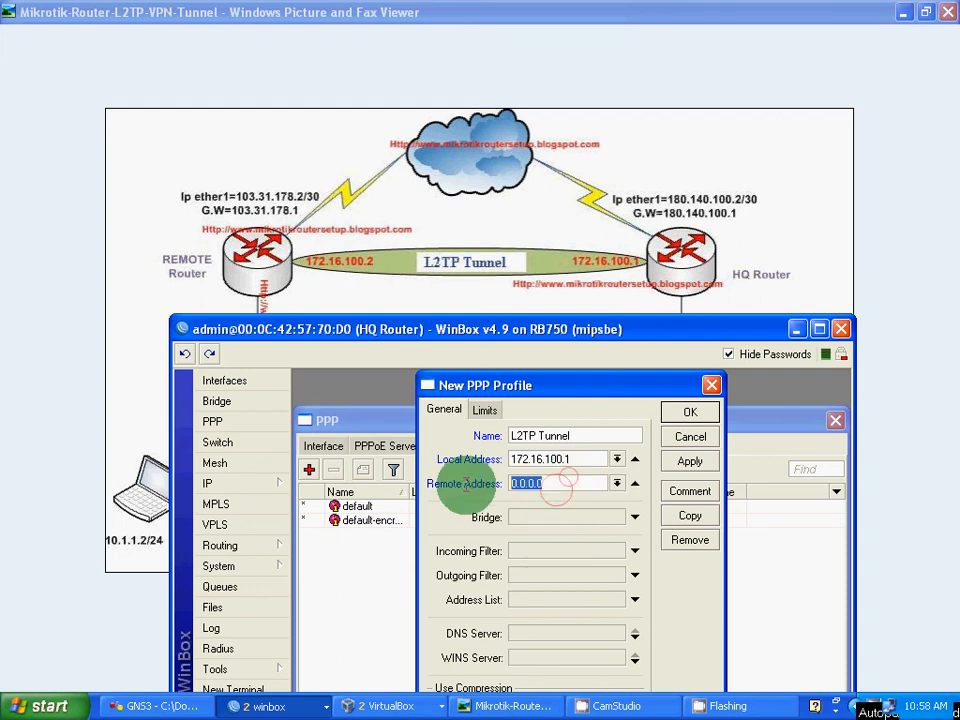
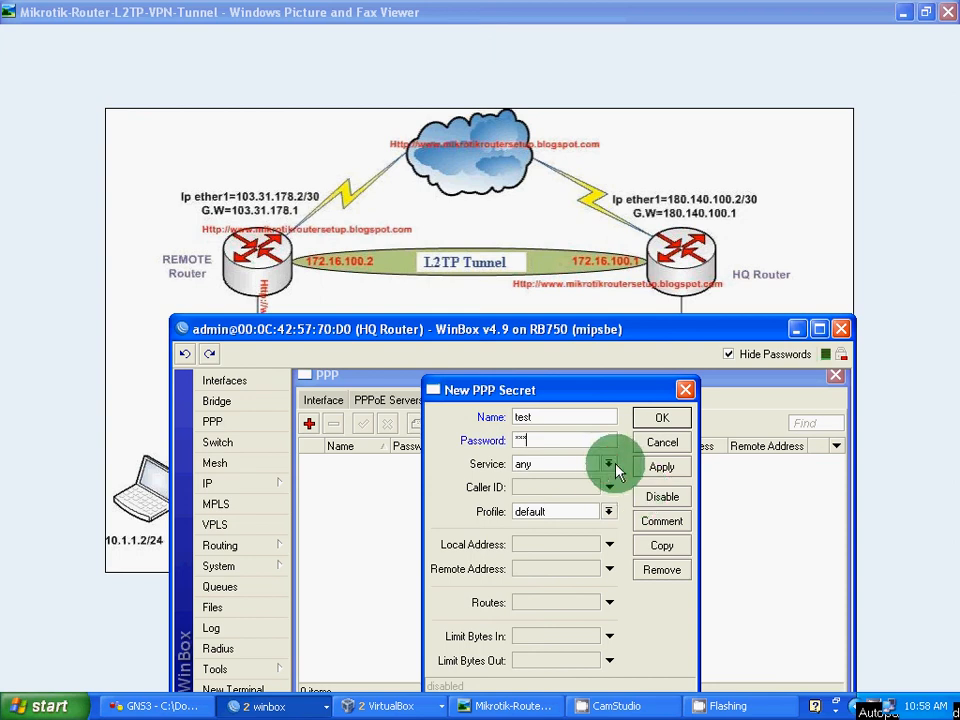
left_click(608, 463)
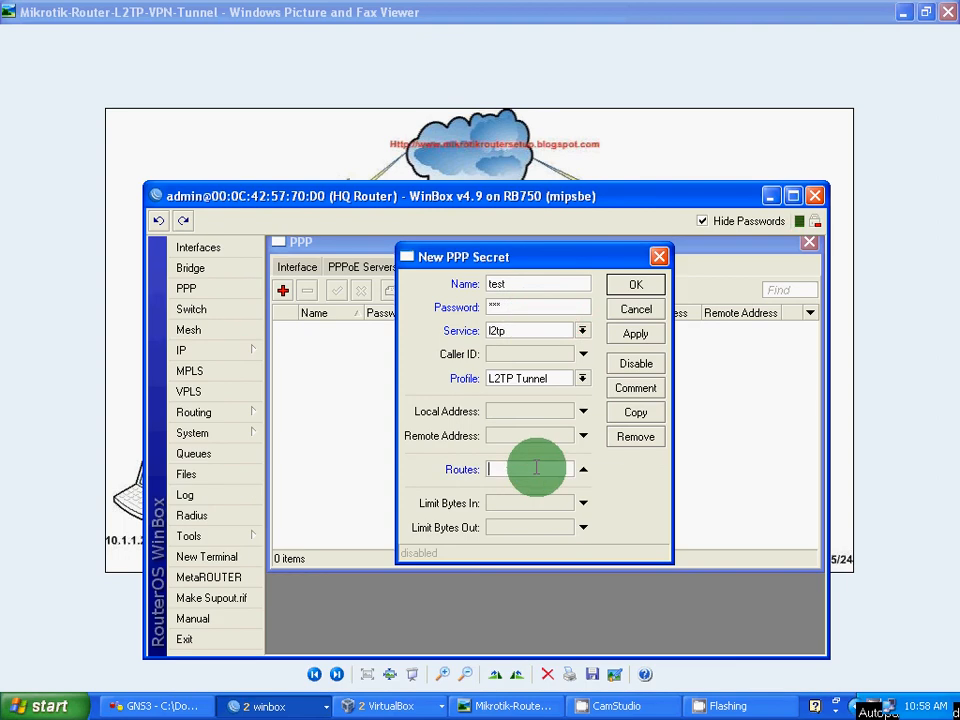
type("10.1.1.0/24")
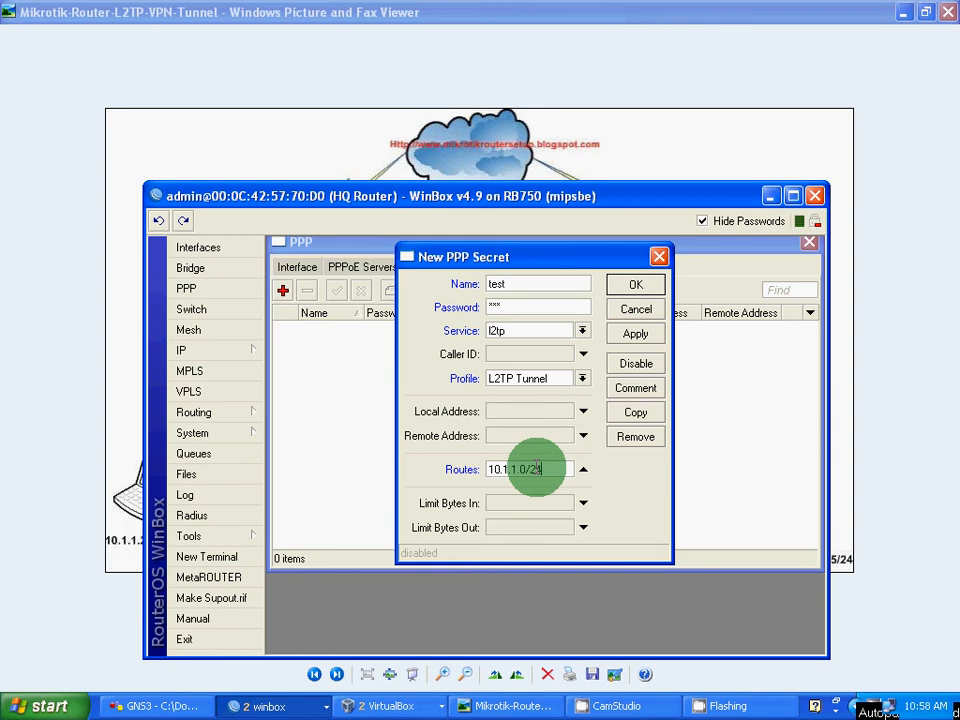
type(",172.16.100.2")
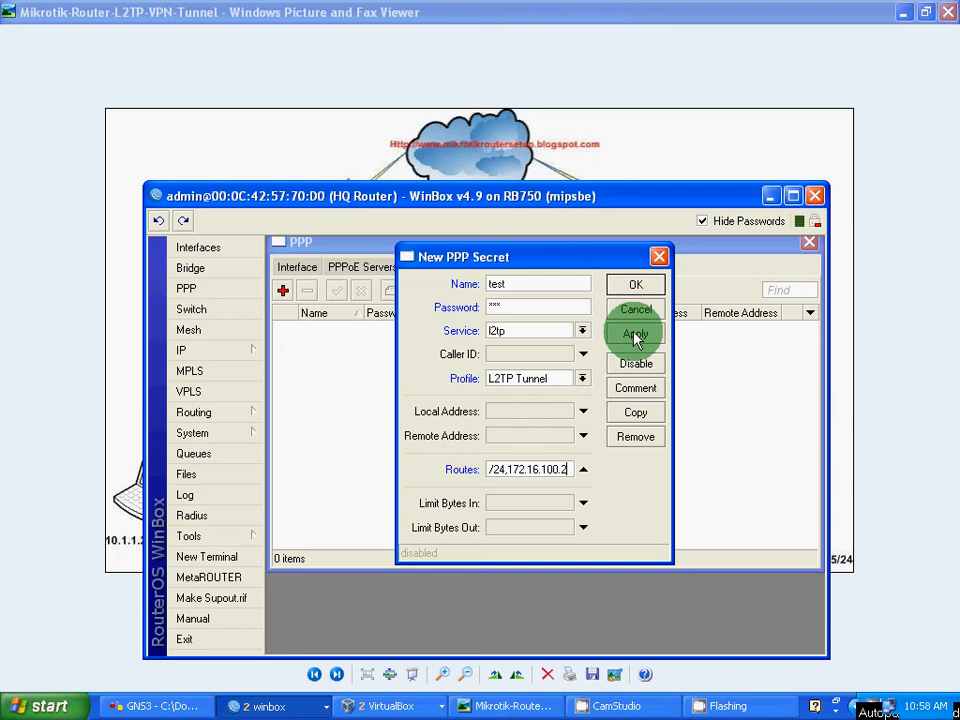
left_click(635, 284)
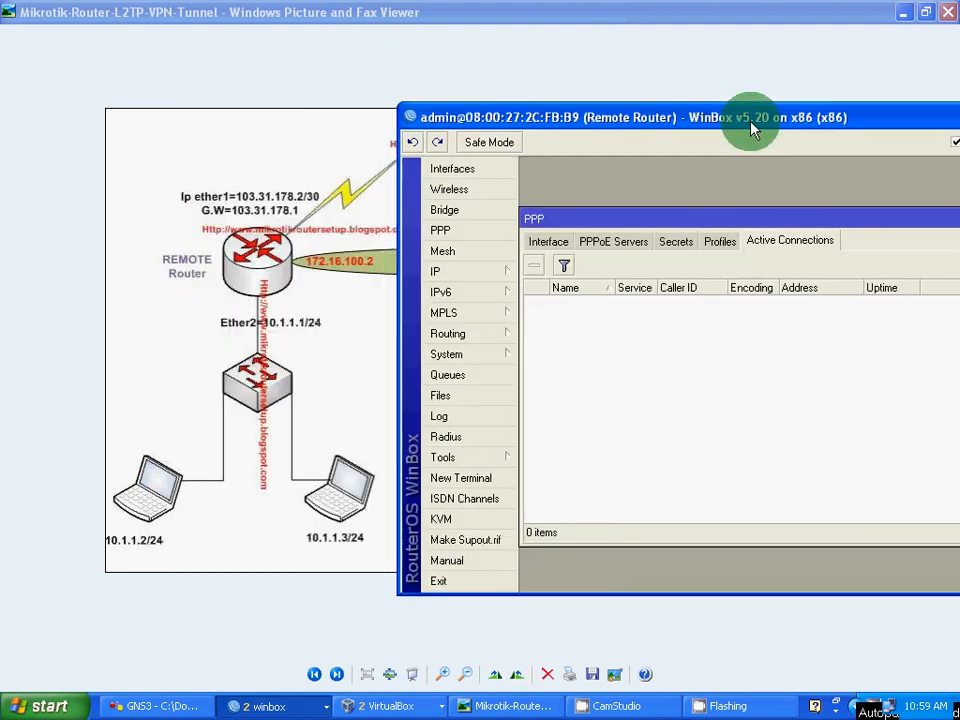
left_click(432, 271)
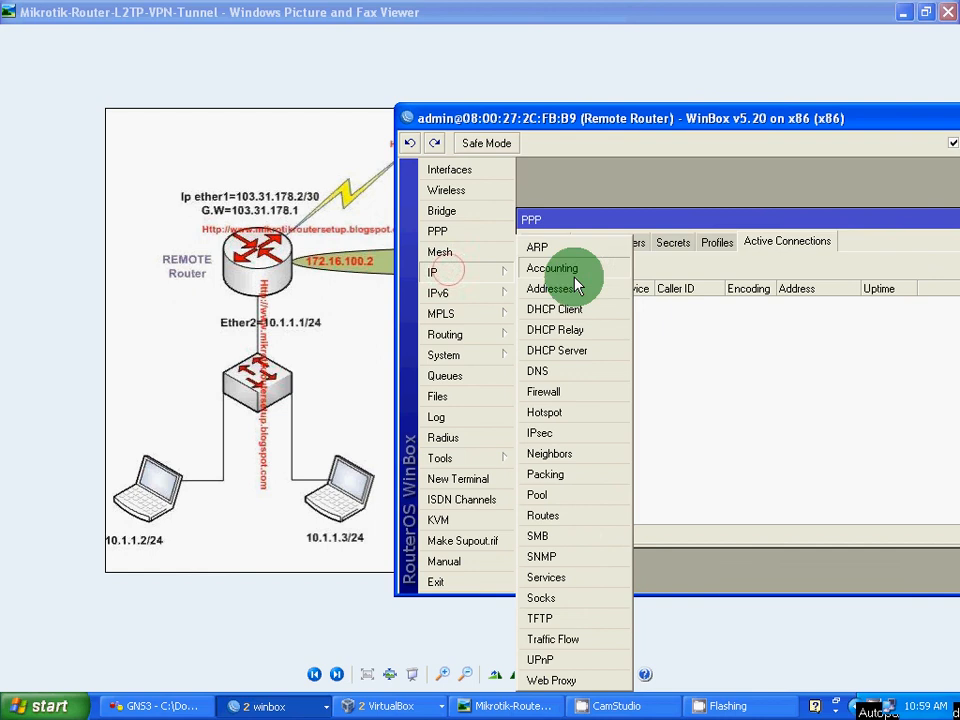
left_click(552, 289)
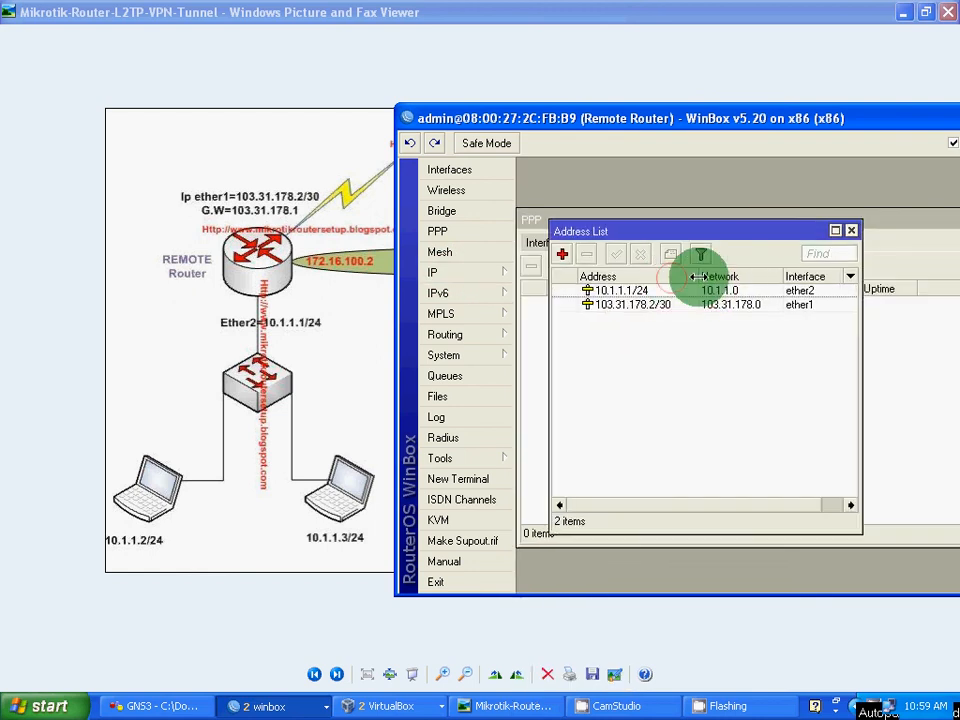
left_click(620, 290)
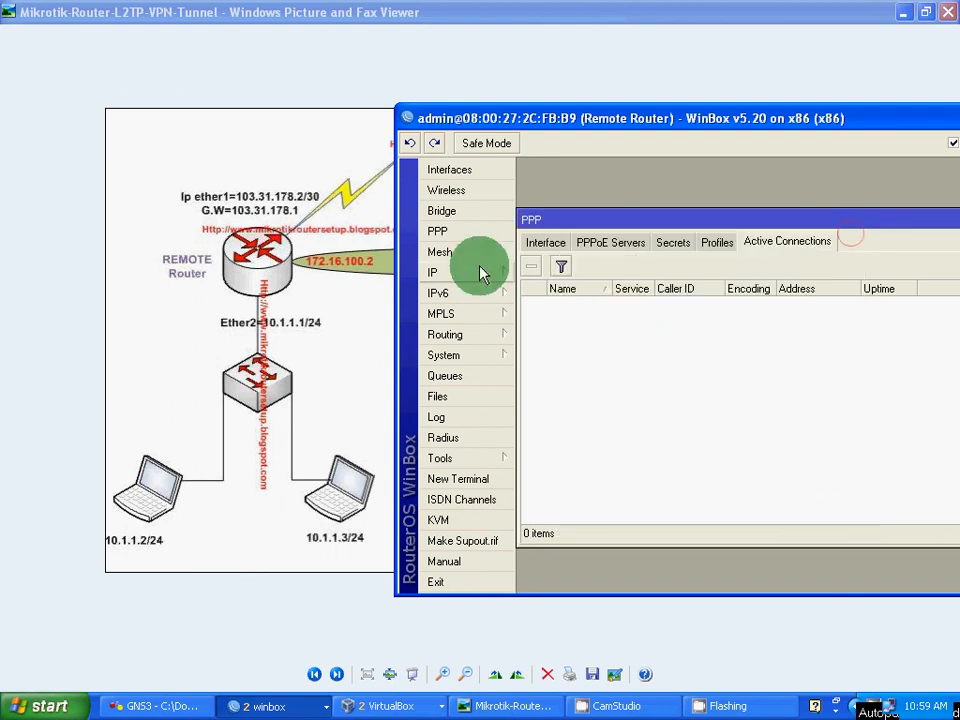
left_click(432, 271)
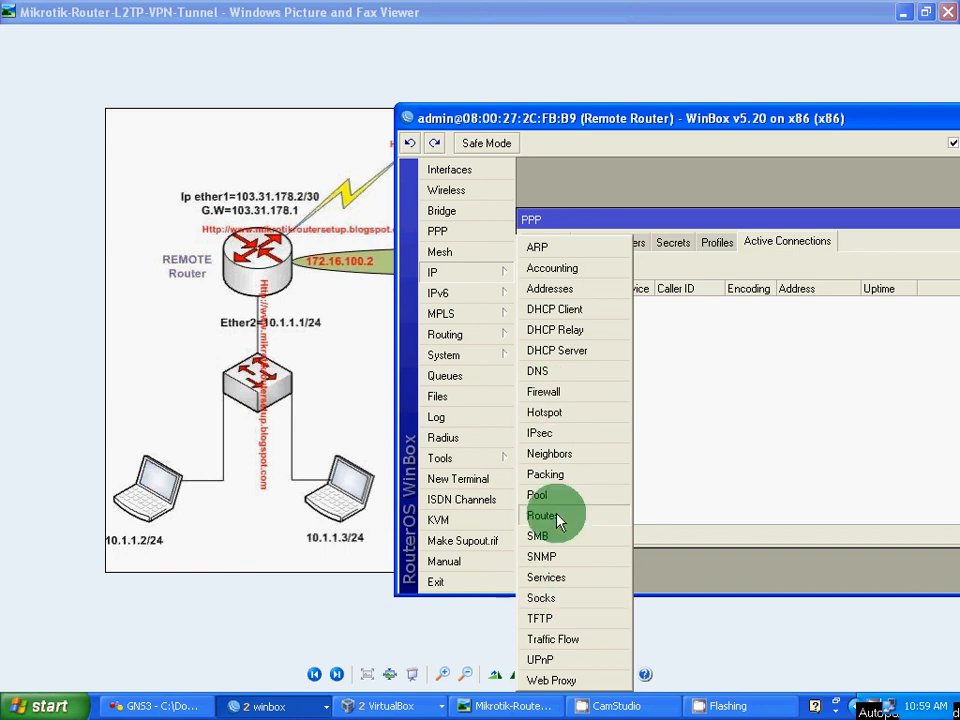
- Add the Remote Router default route 0.0.0.0/0 via gateway 103.31.178.1
left_click(543, 515)
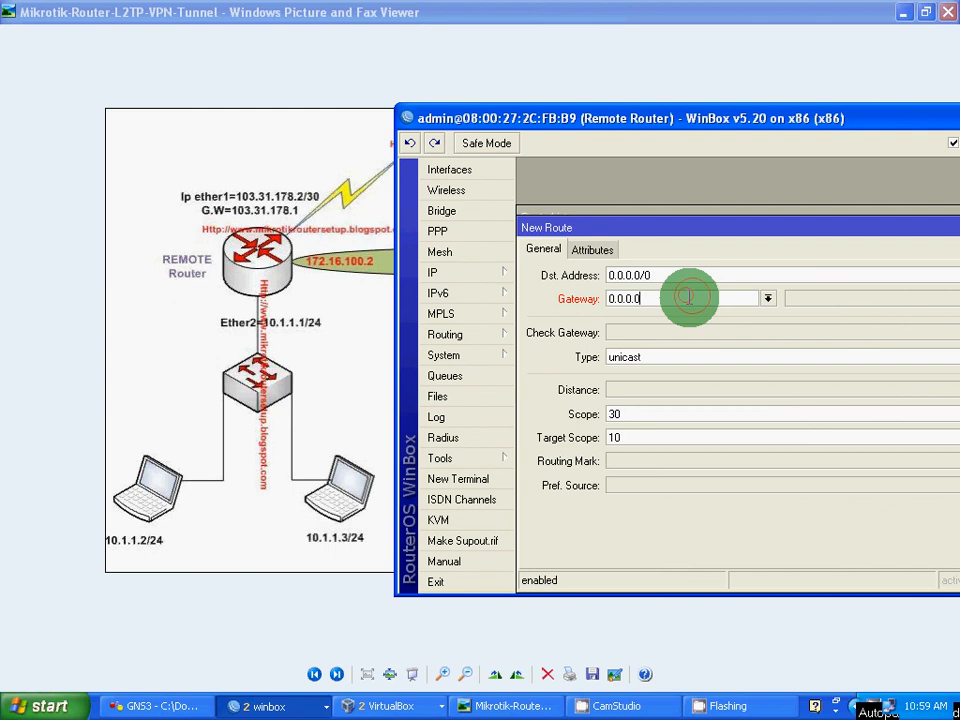
type("1")
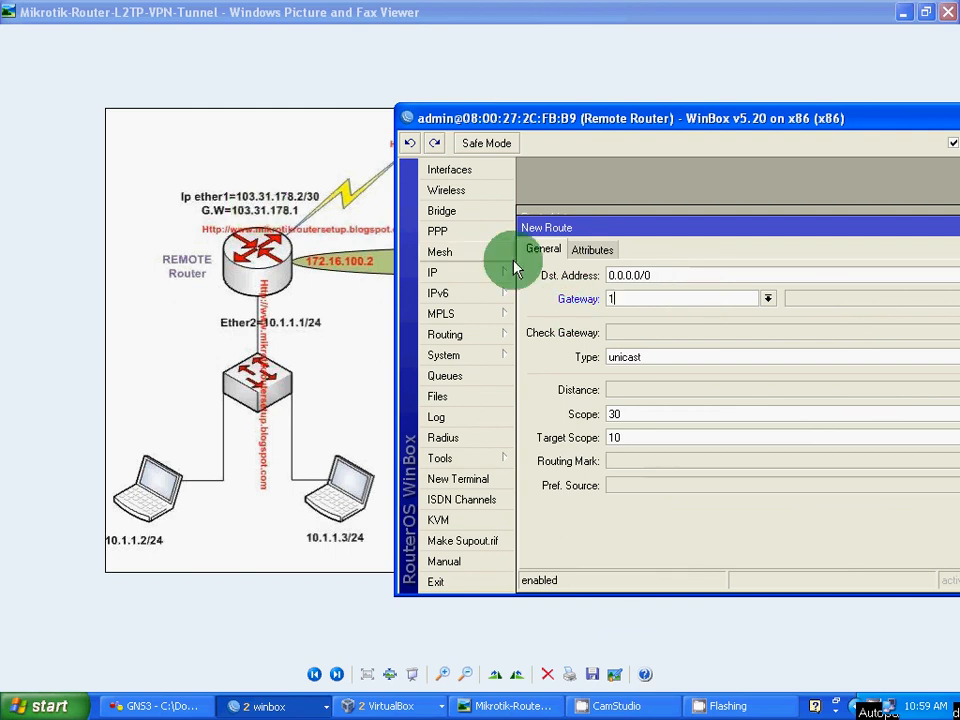
type("103.31.")
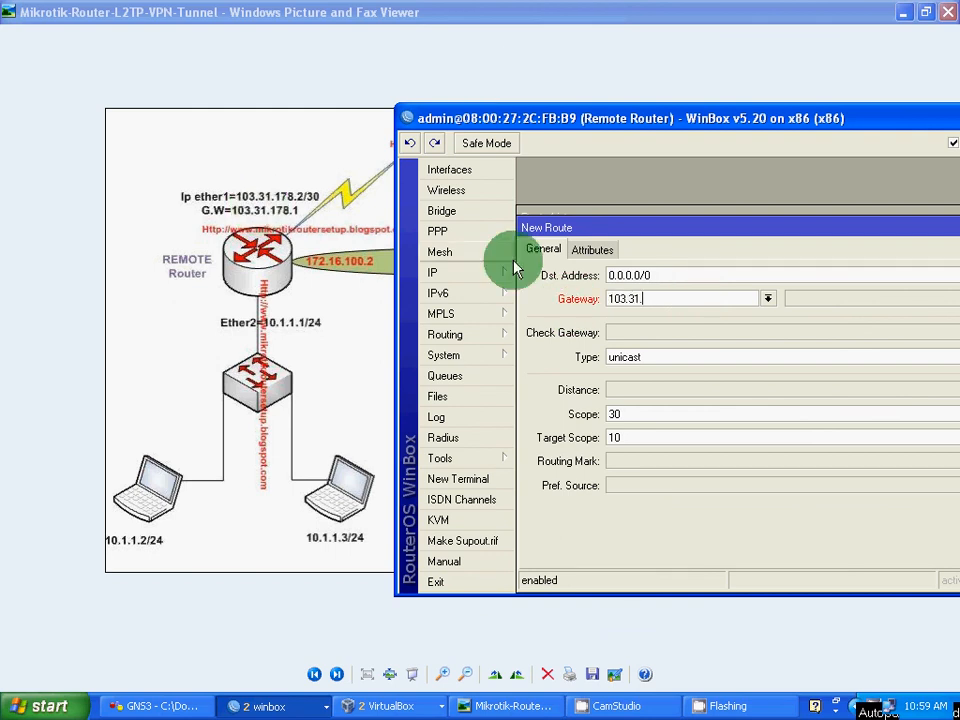
type("178.1")
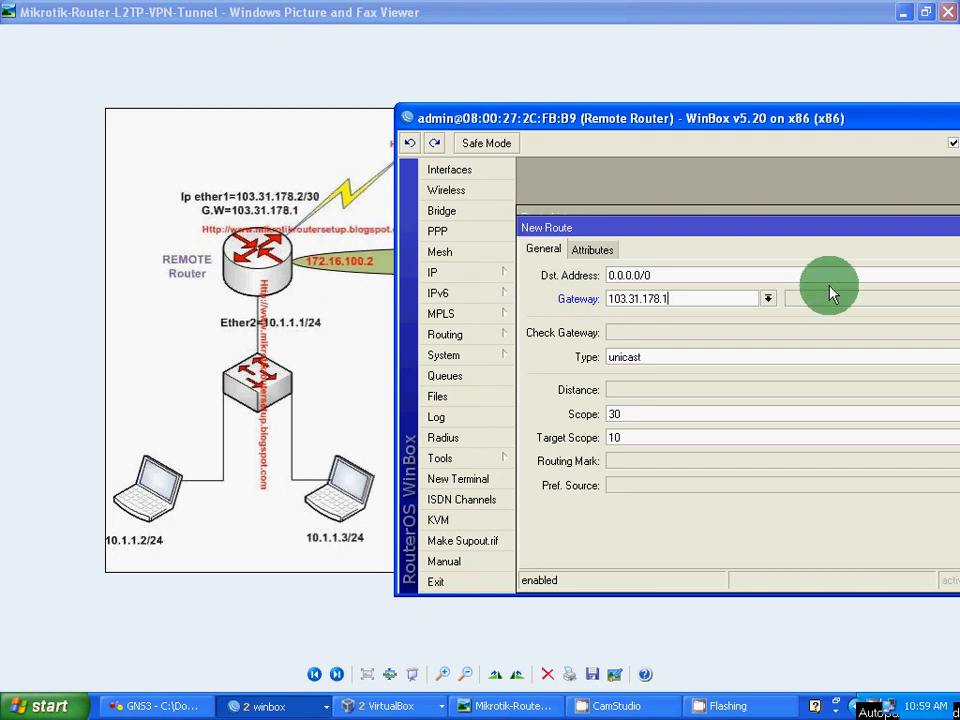
mouse_move(790, 112)
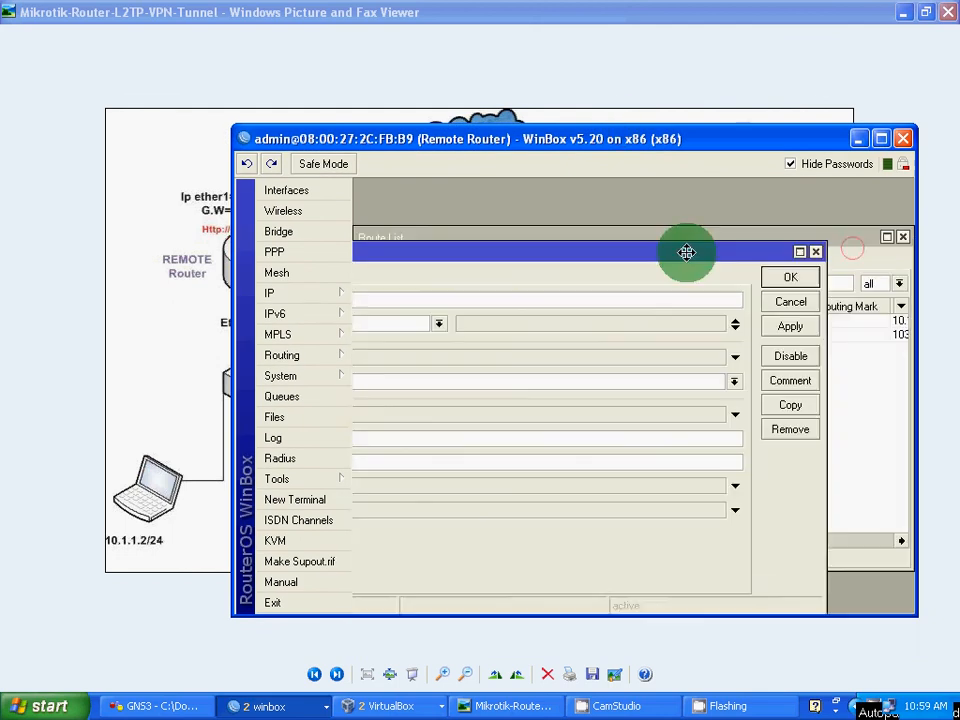
left_click(790, 276)
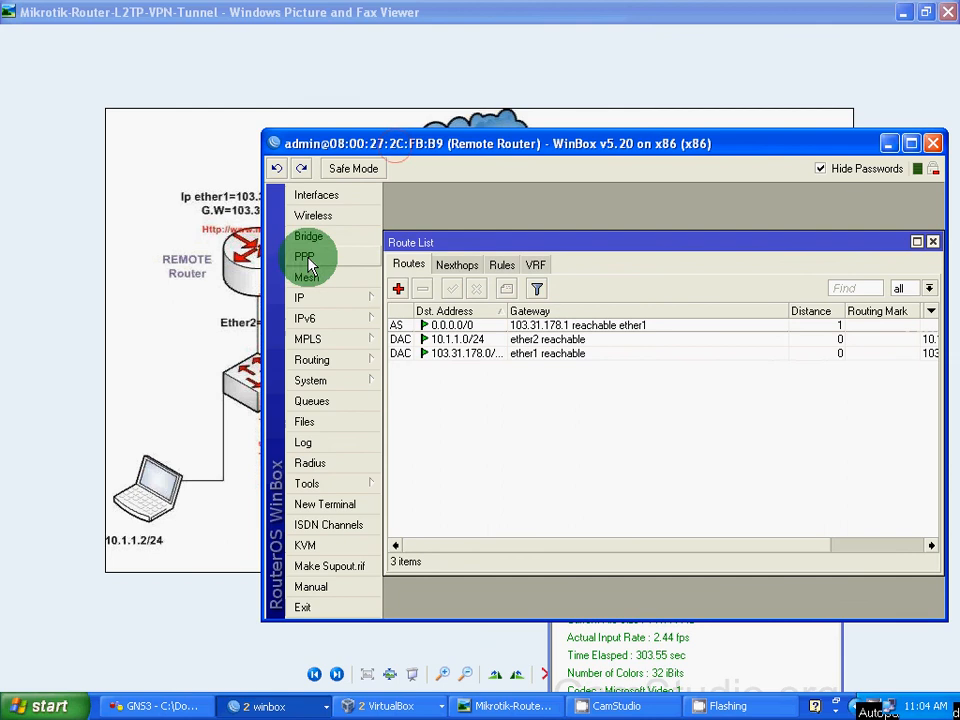
- Add L2TP client l2tp-out1 dialing 180.140.100.2 as user test and apply so it connects
left_click(305, 257)
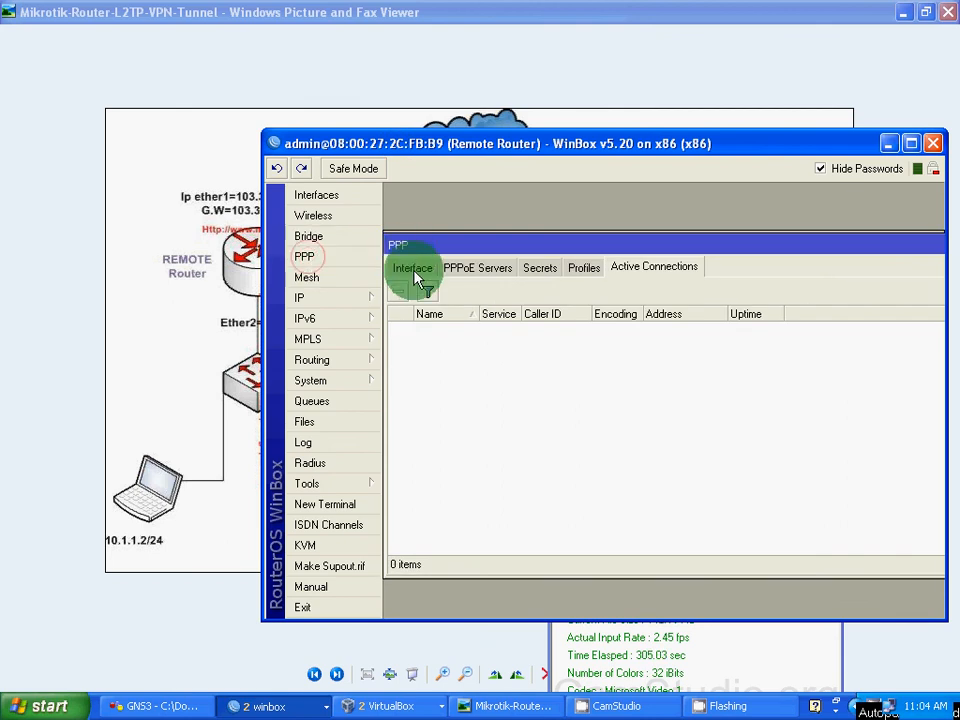
left_click(396, 291)
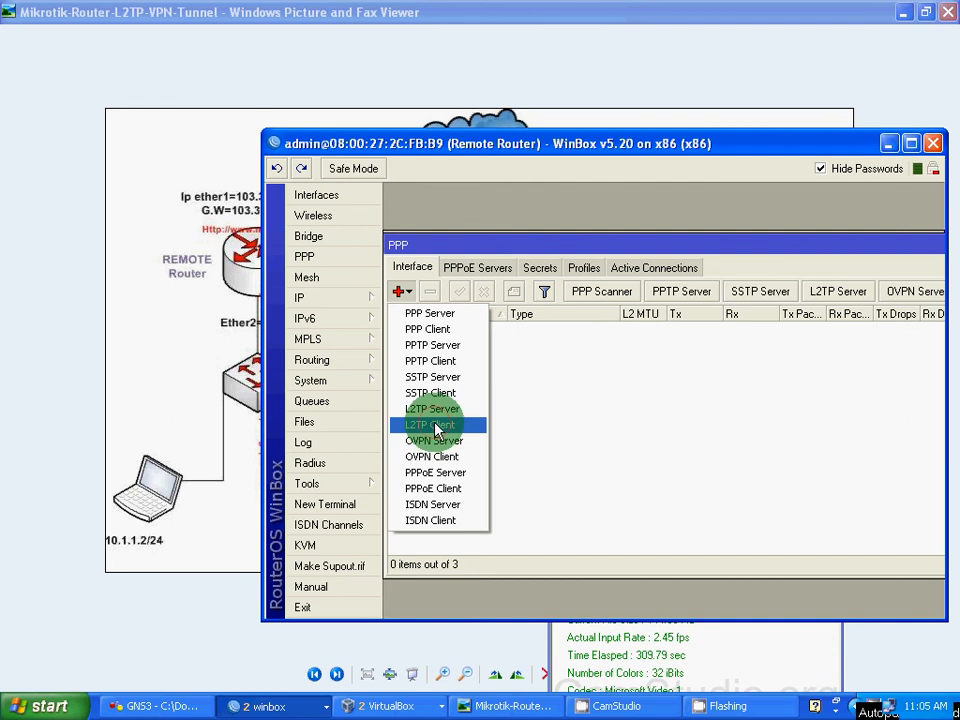
left_click(431, 424)
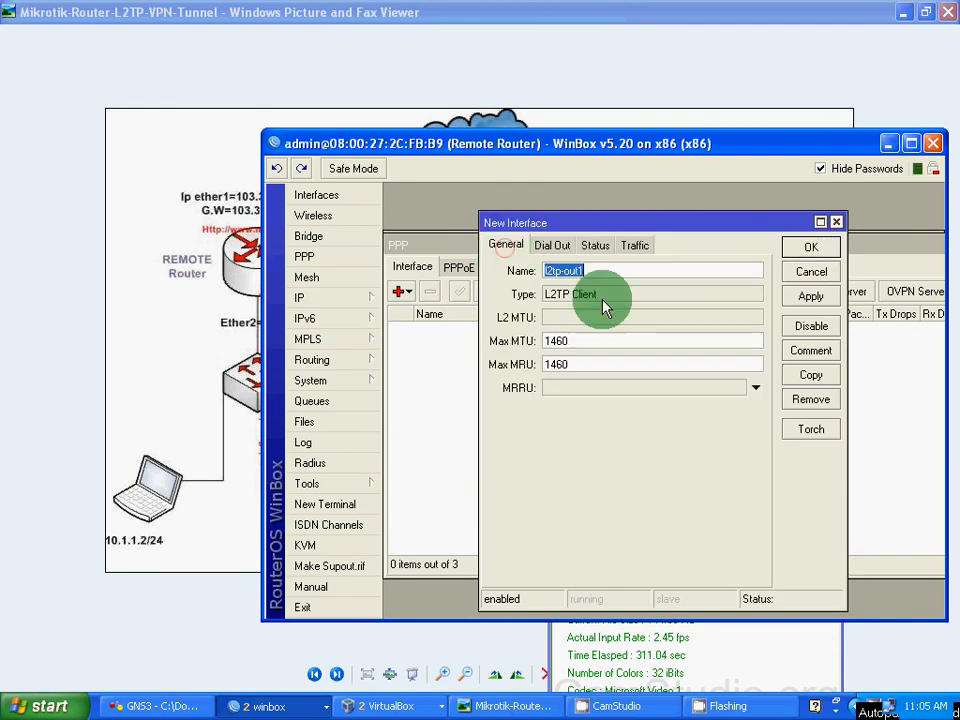
left_click(552, 245)
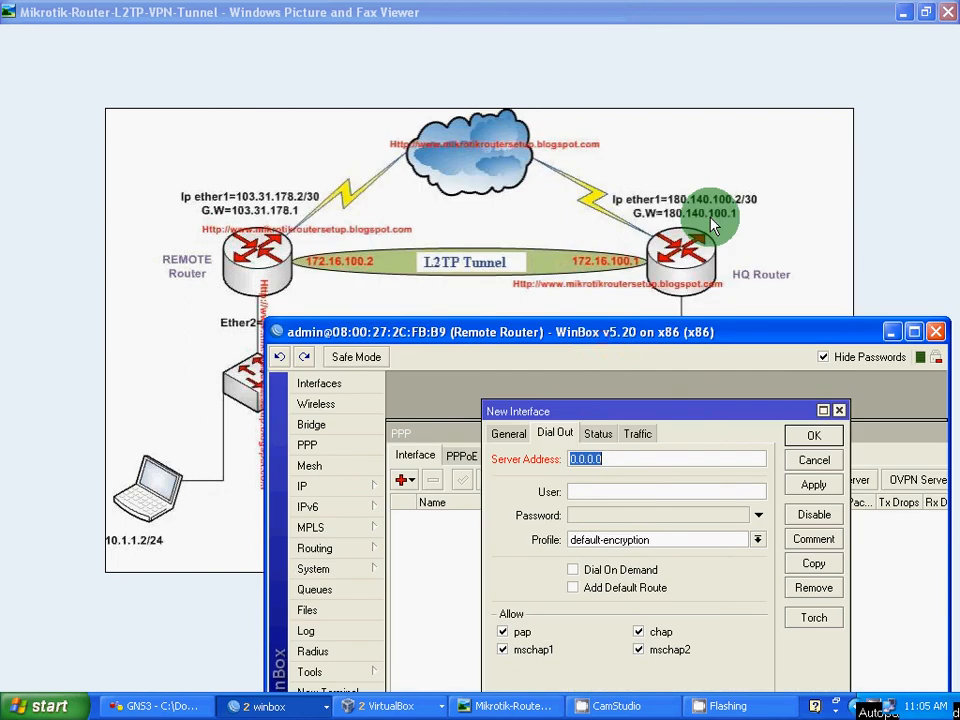
mouse_move(730, 212)
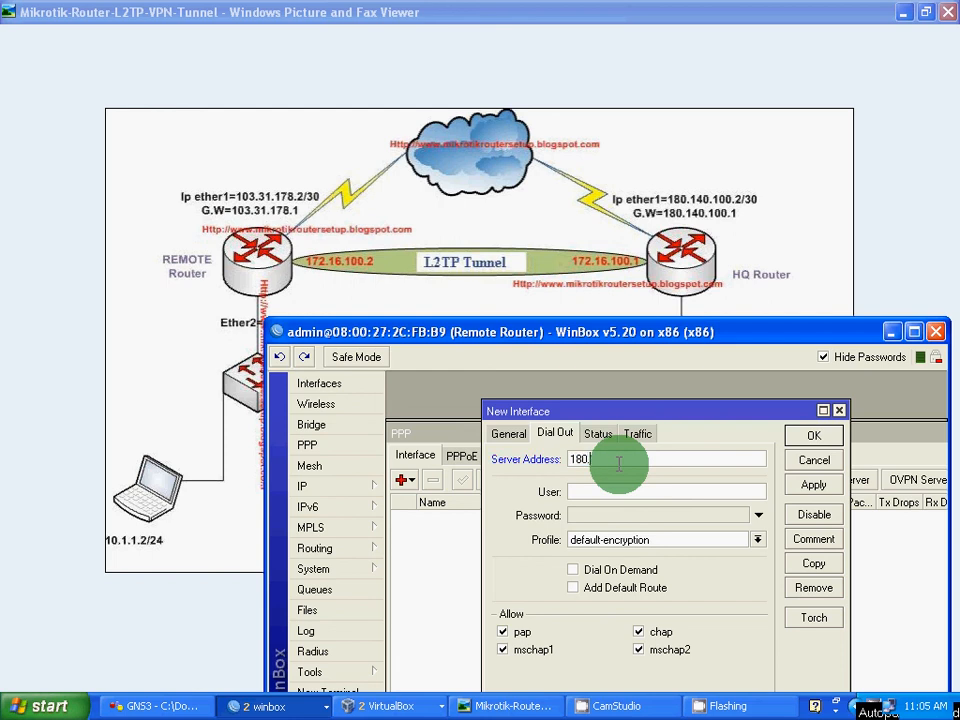
type("140.100.2")
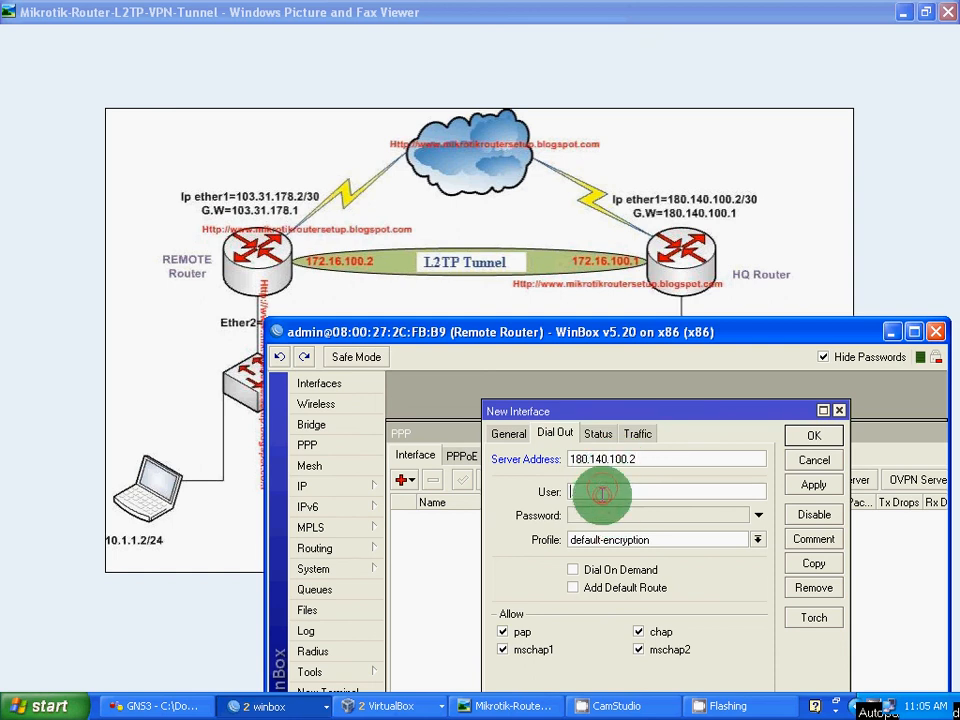
type("test")
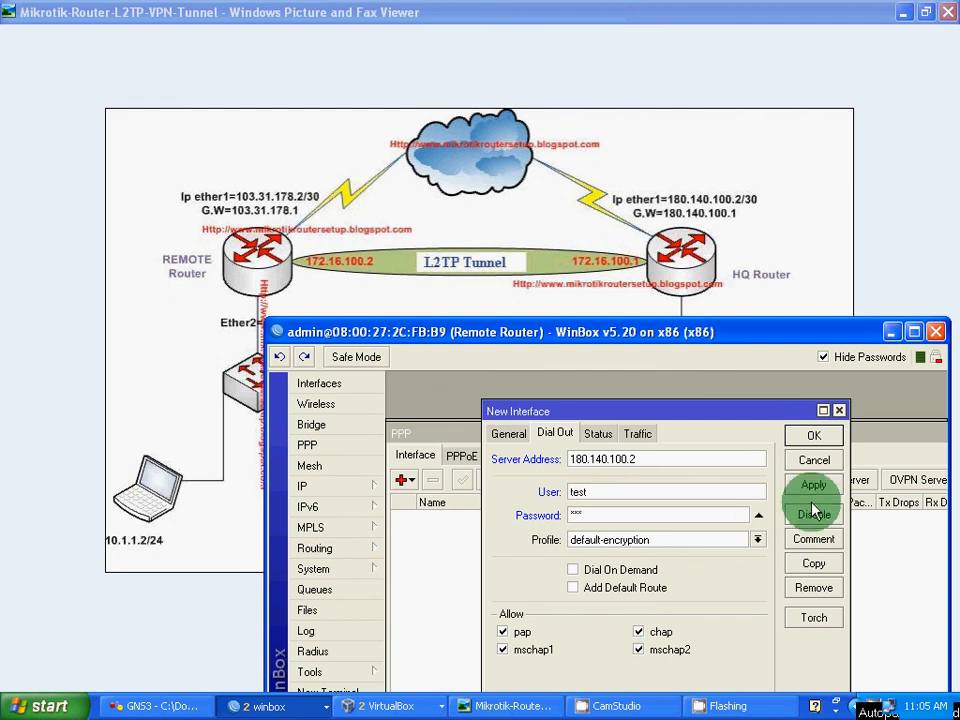
left_click(813, 485)
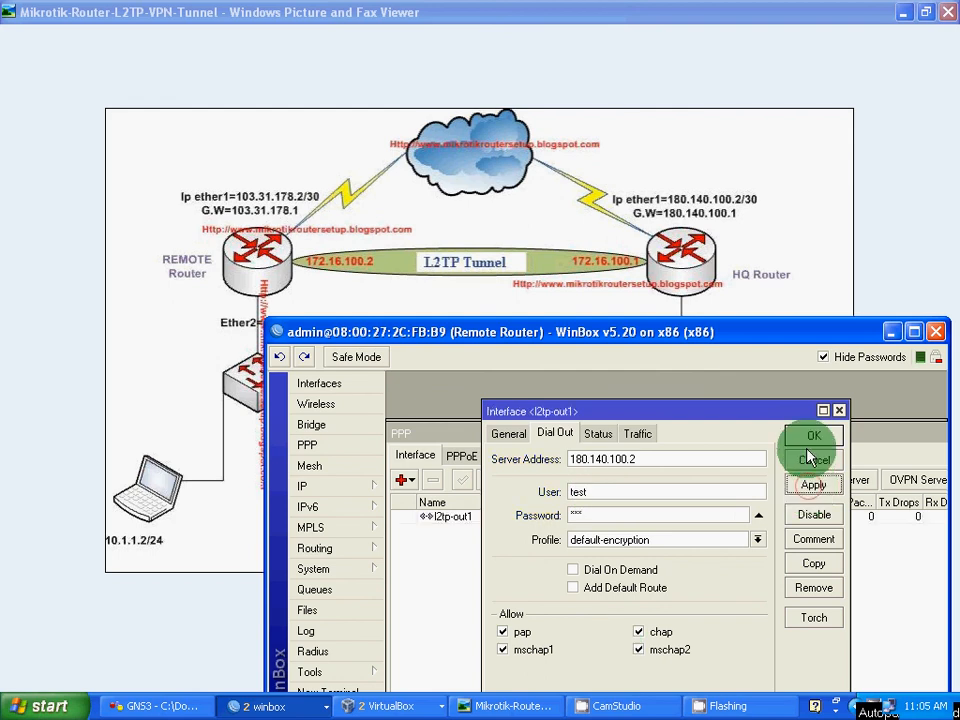
left_click(812, 436)
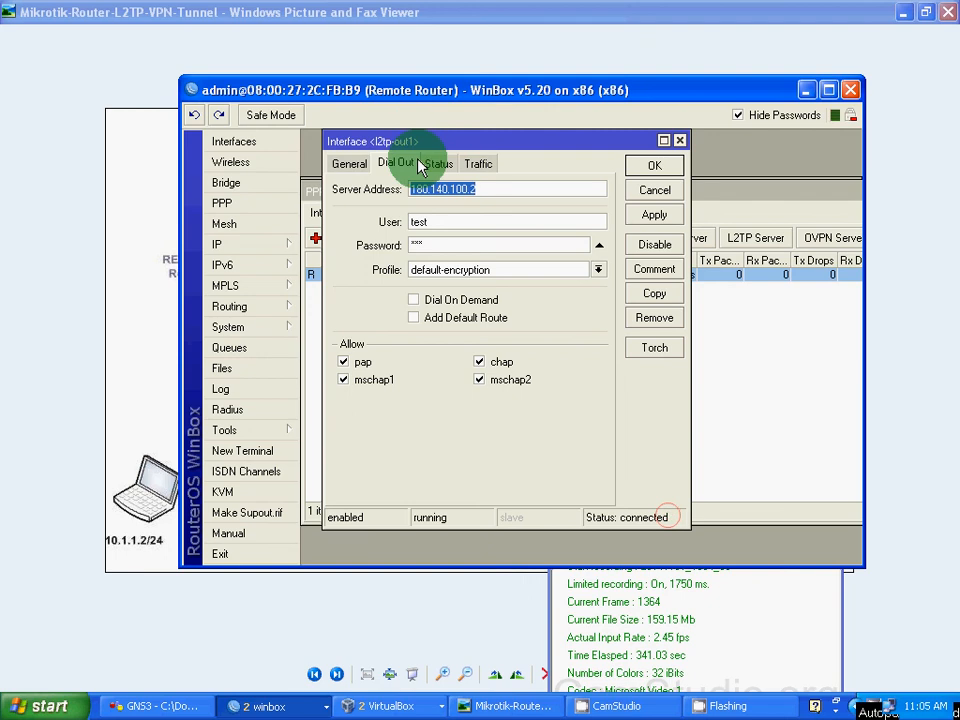
- Check l2tp-out1's status (local 172.16.100.2, remote 172.16.100.1) and traffic, then close it
left_click(438, 163)
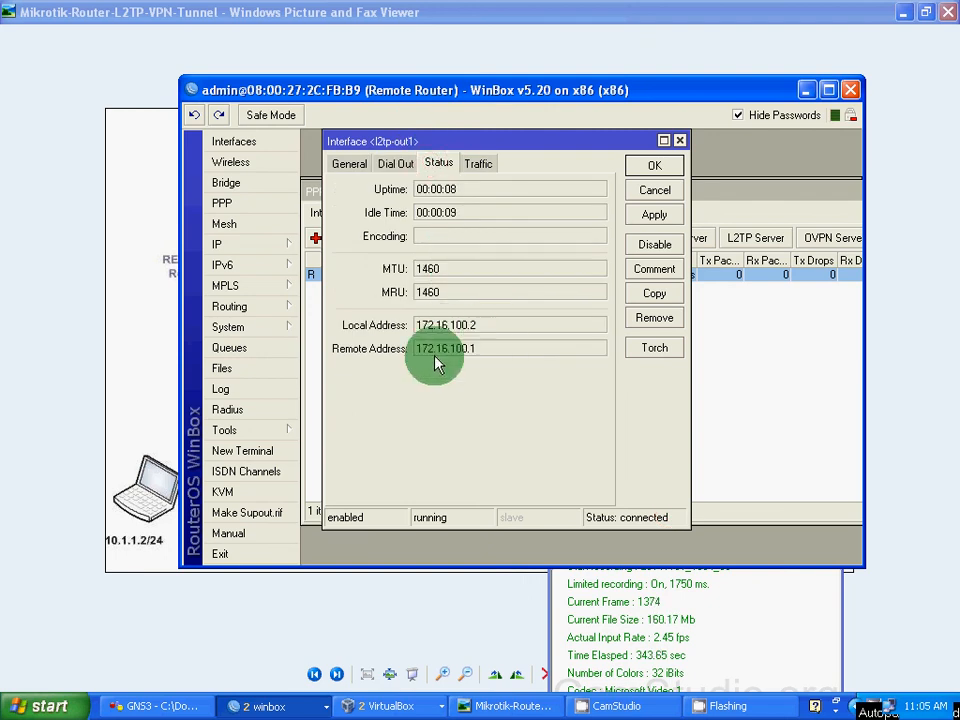
left_click(478, 163)
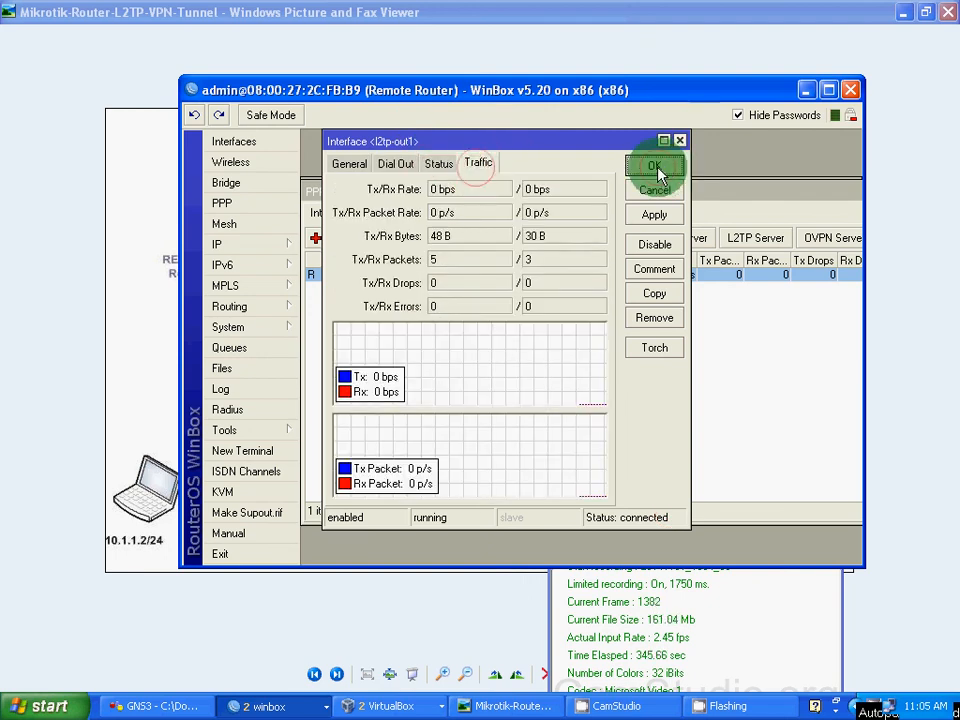
left_click(655, 165)
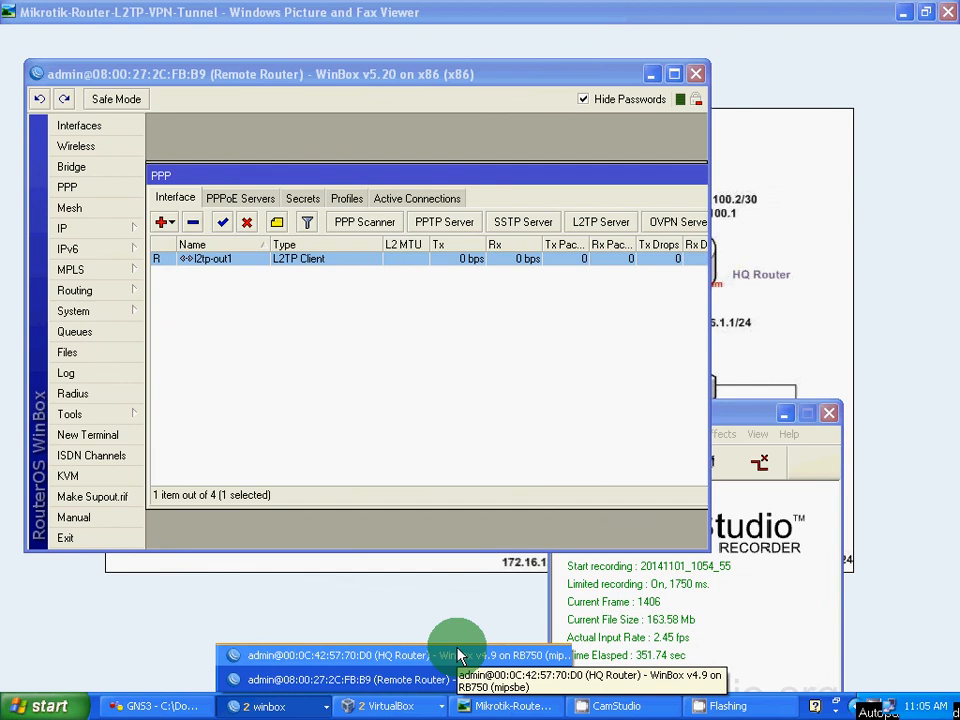
- Switch to the HQ Router and review user test's active l2tp session and the system log
left_click(340, 655)
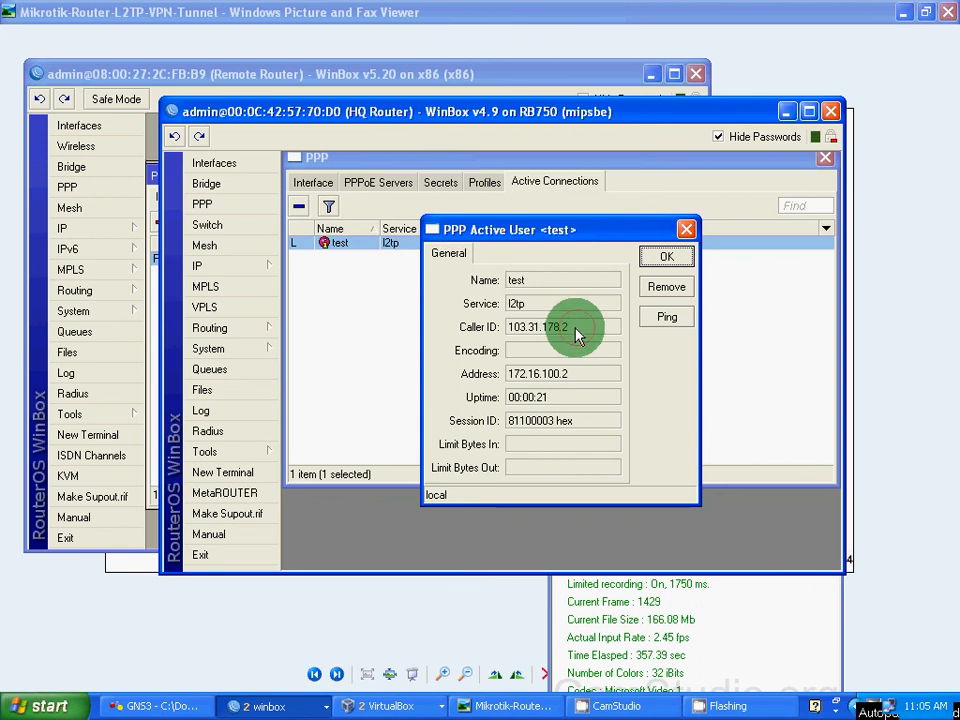
left_click(666, 256)
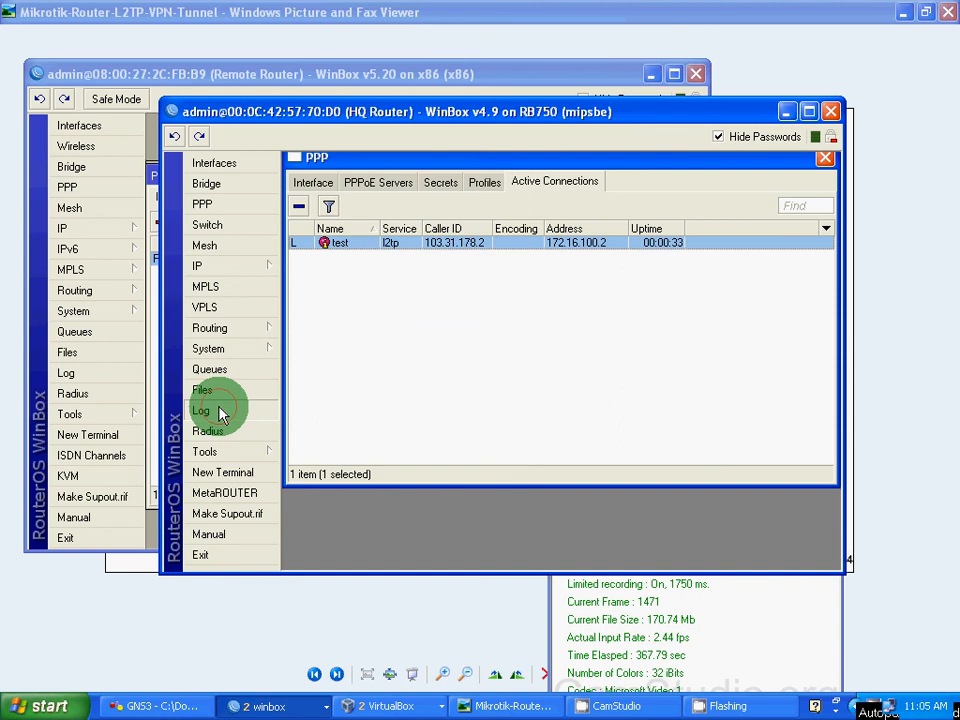
left_click(201, 410)
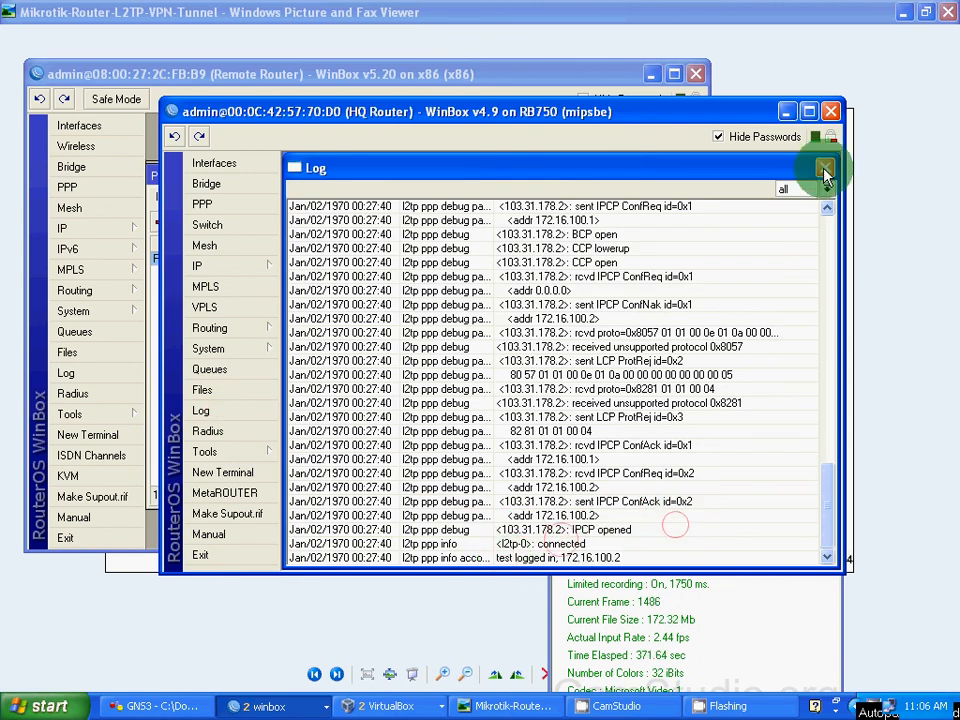
left_click(826, 167)
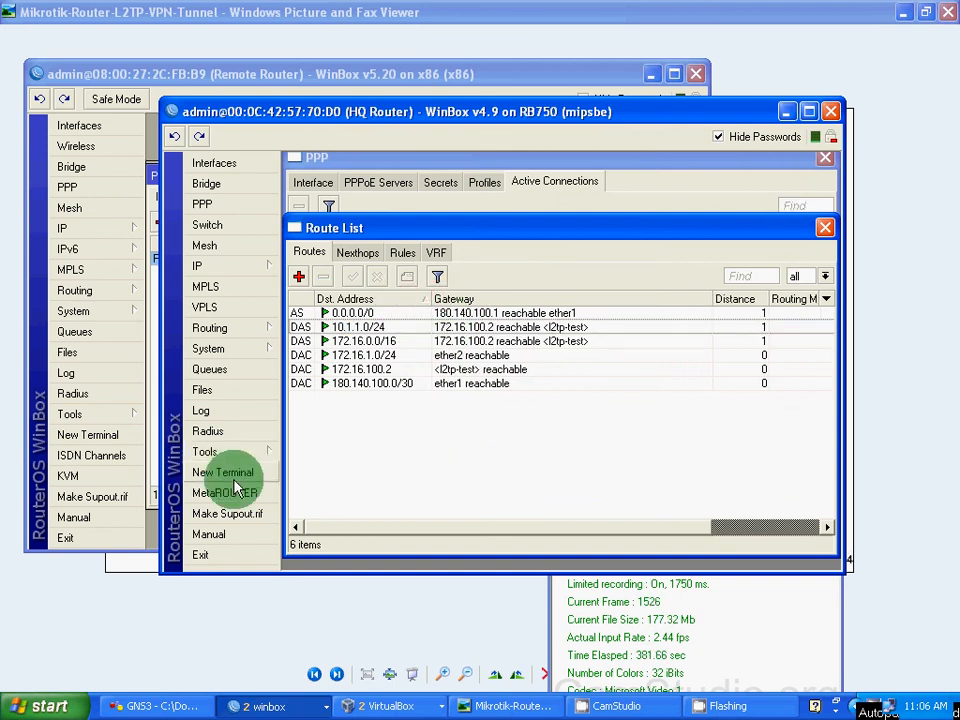
- In a new HQ router terminal, start typing a ping to the remote LAN address beginning 10.1
left_click(223, 472)
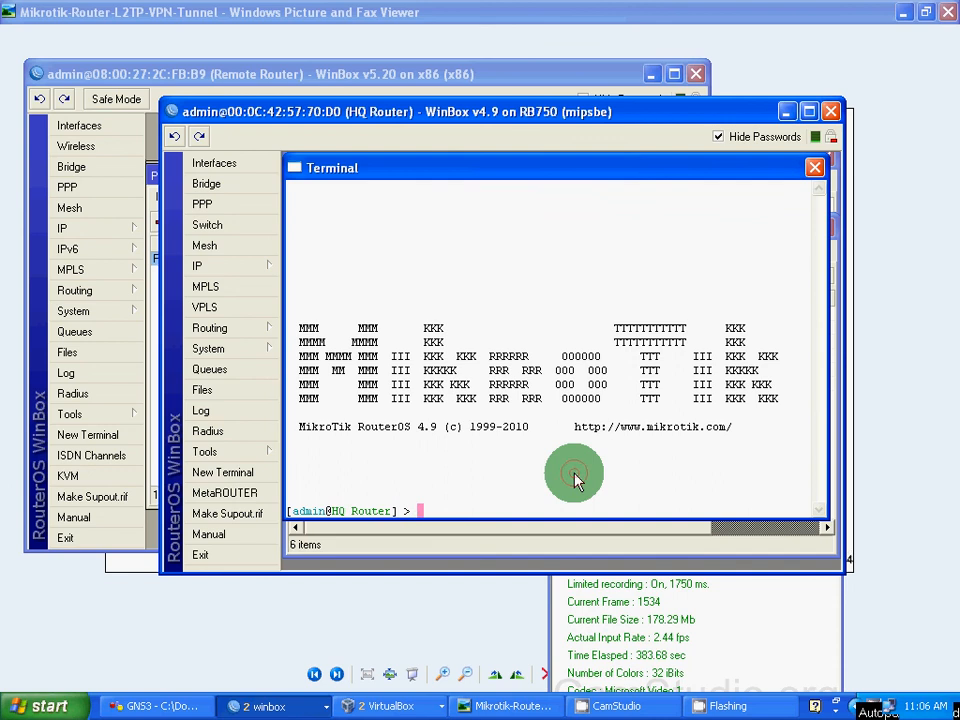
type("ping")
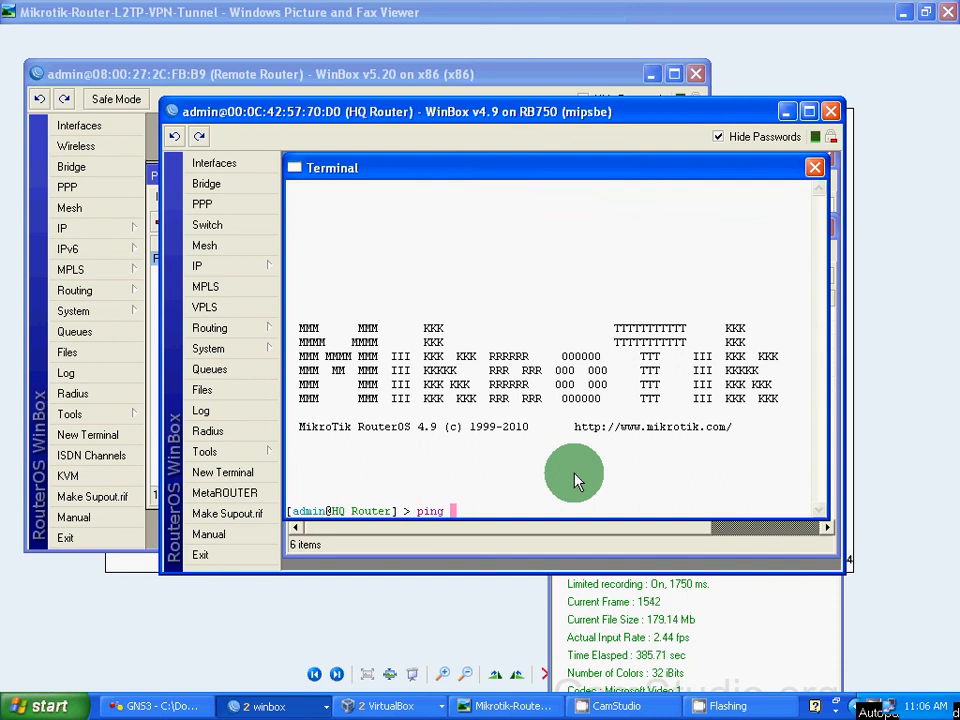
type("10.1")
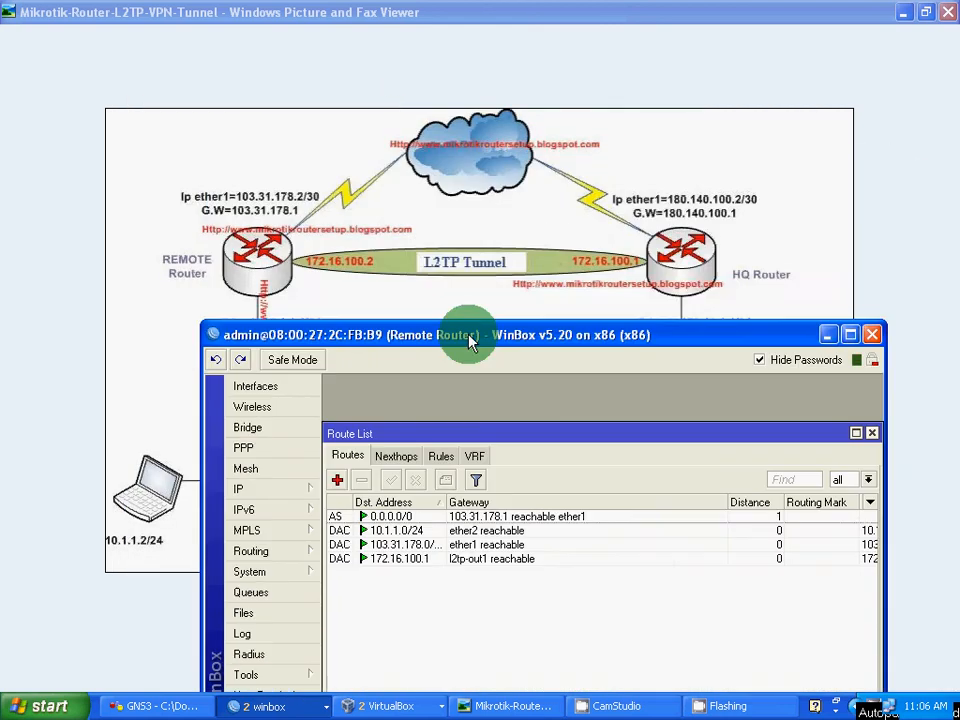
- Add a static route on the Remote router for destination 172.16.1.0/24 through the tunnel
left_click(338, 480)
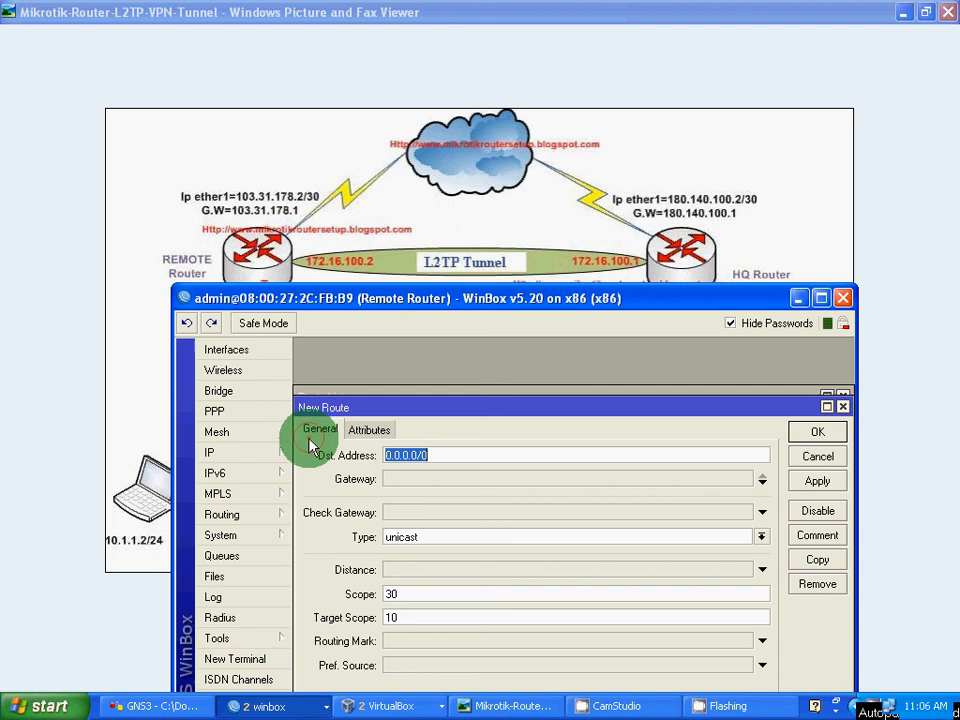
type("172")
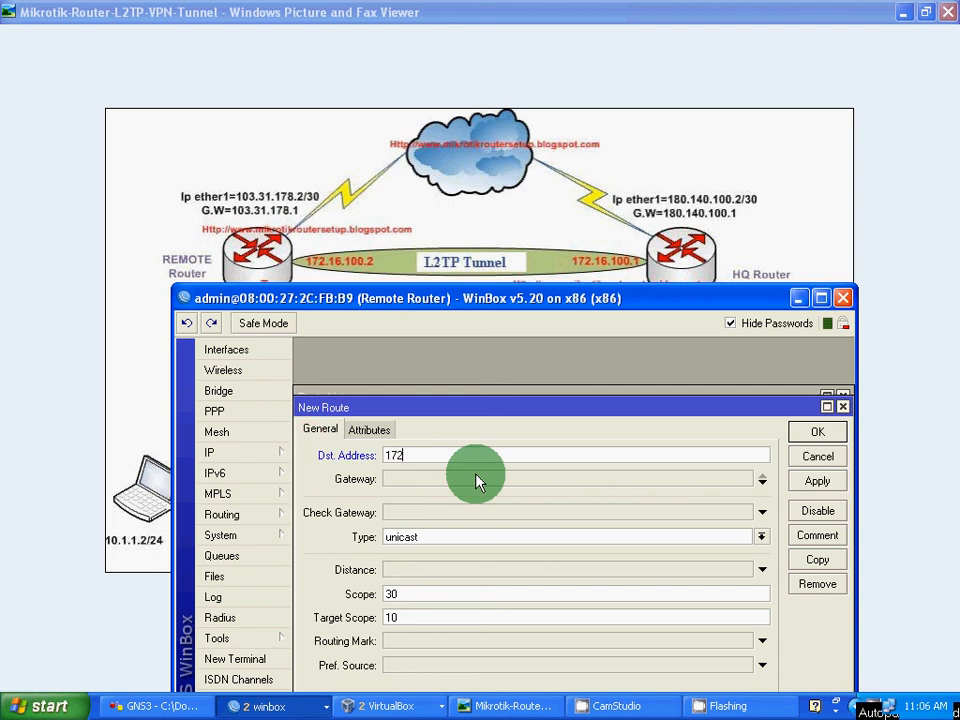
type(".16.1.0/24")
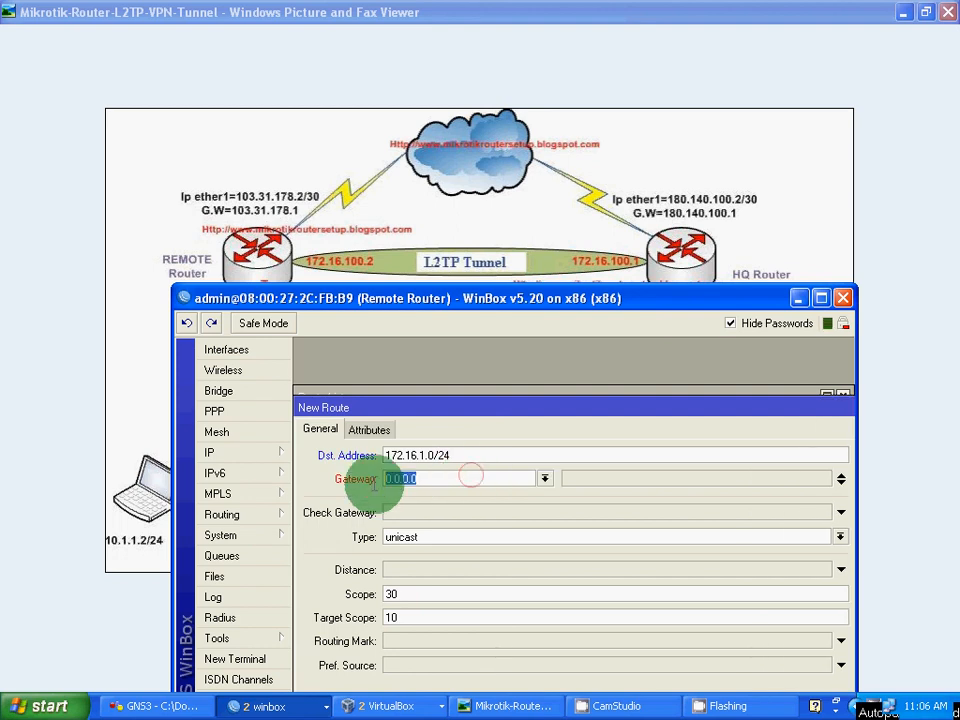
type("172")
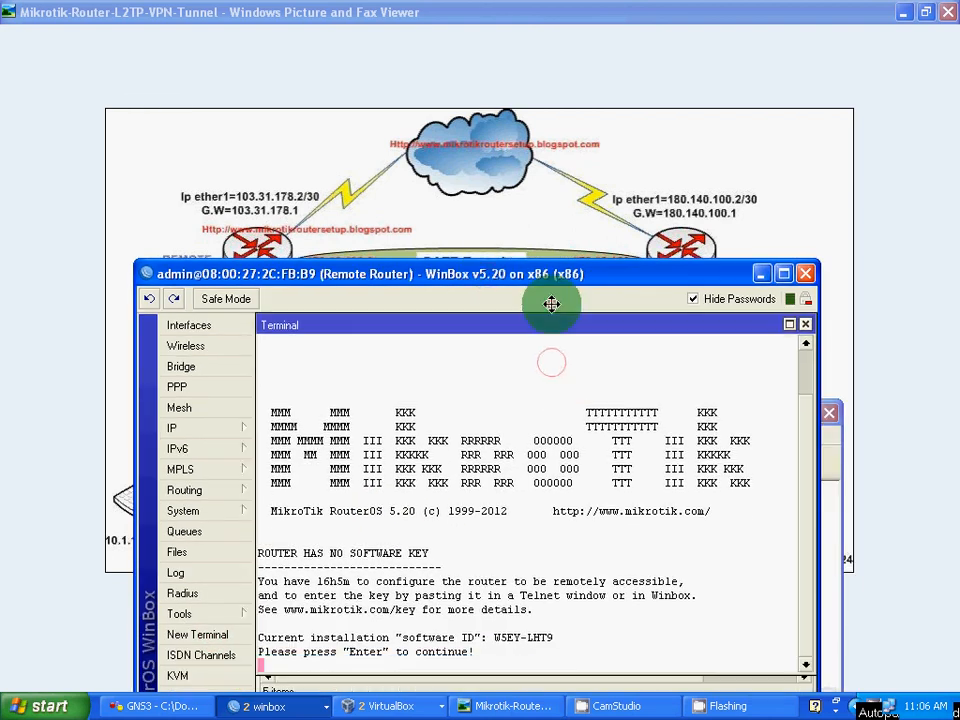
- Type a ping to HQ LAN address 172.16.1.1 in the Remote router's terminal
type("ping")
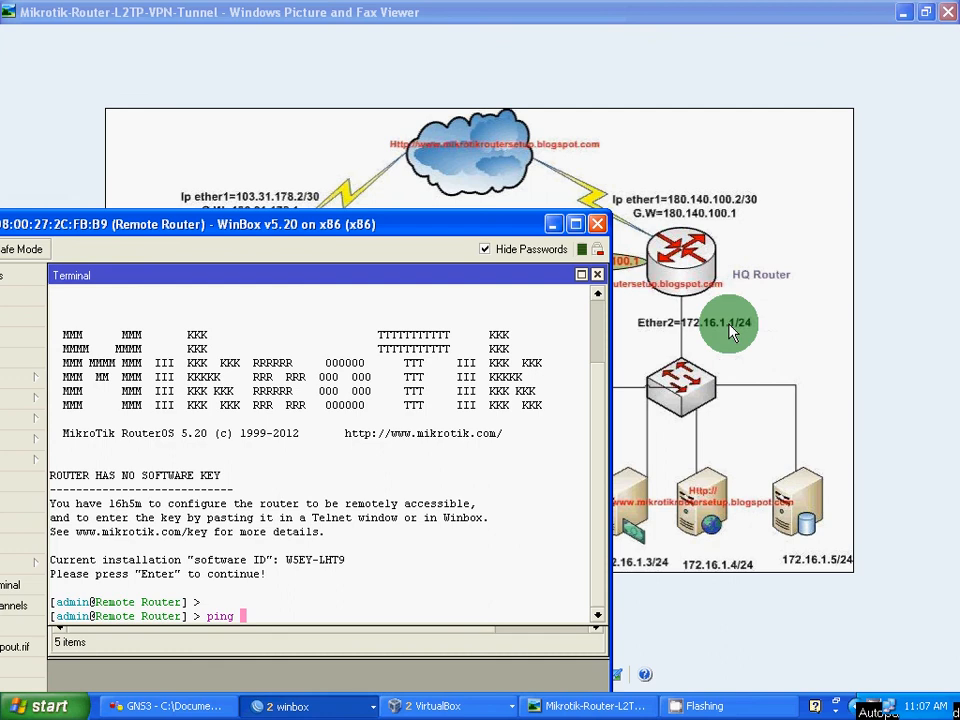
mouse_move(770, 305)
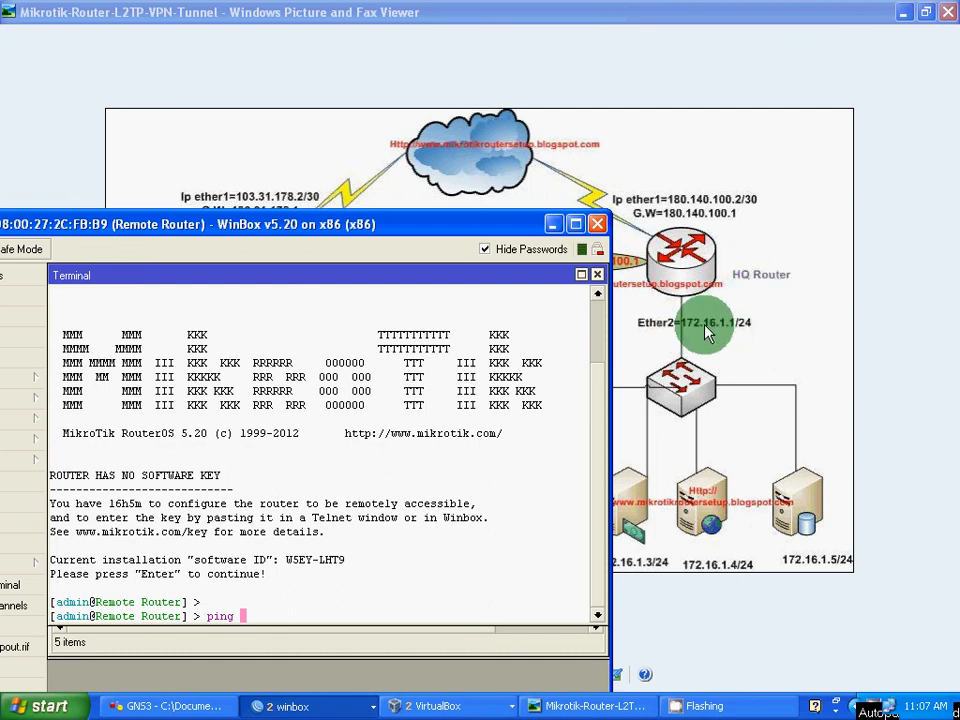
type("172.16")
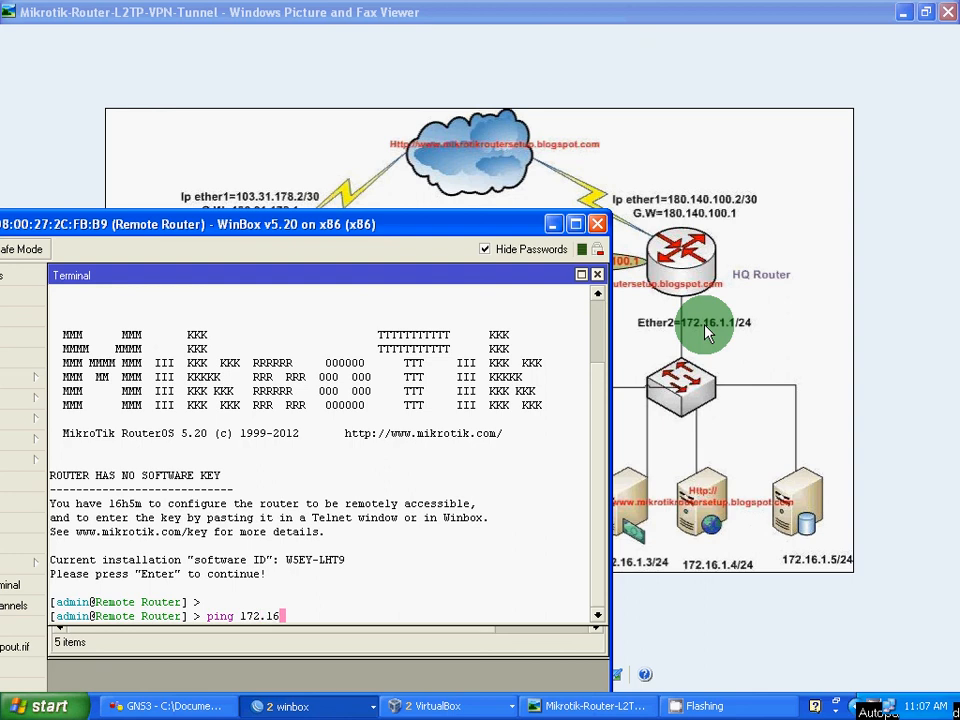
type(".1.1")
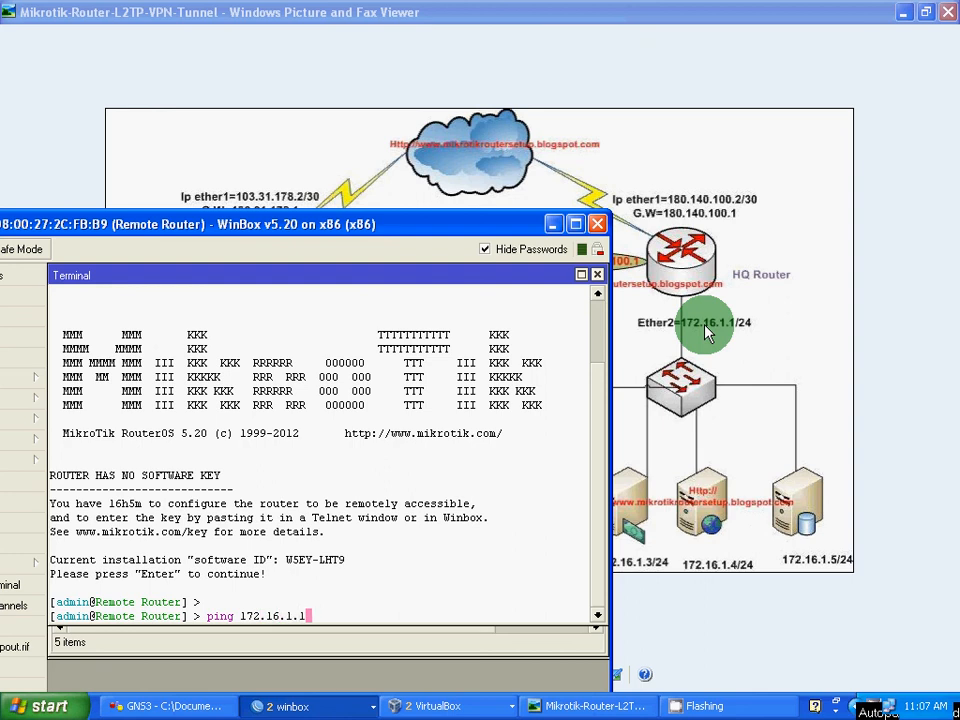